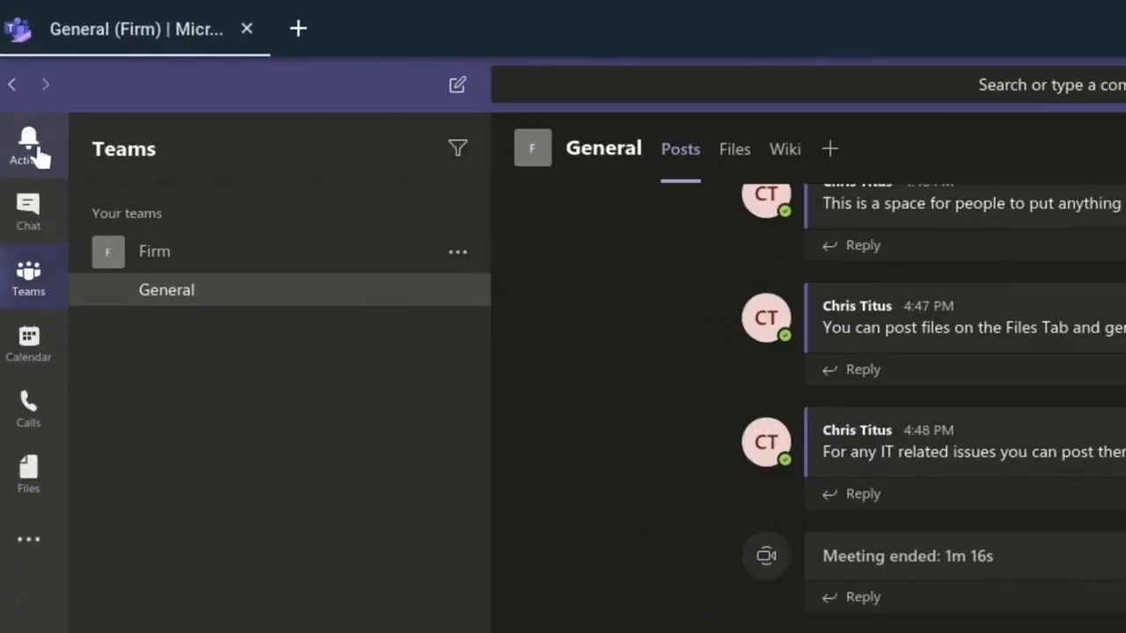
{"action": "mouse_move", "coordinate": [28, 211]}
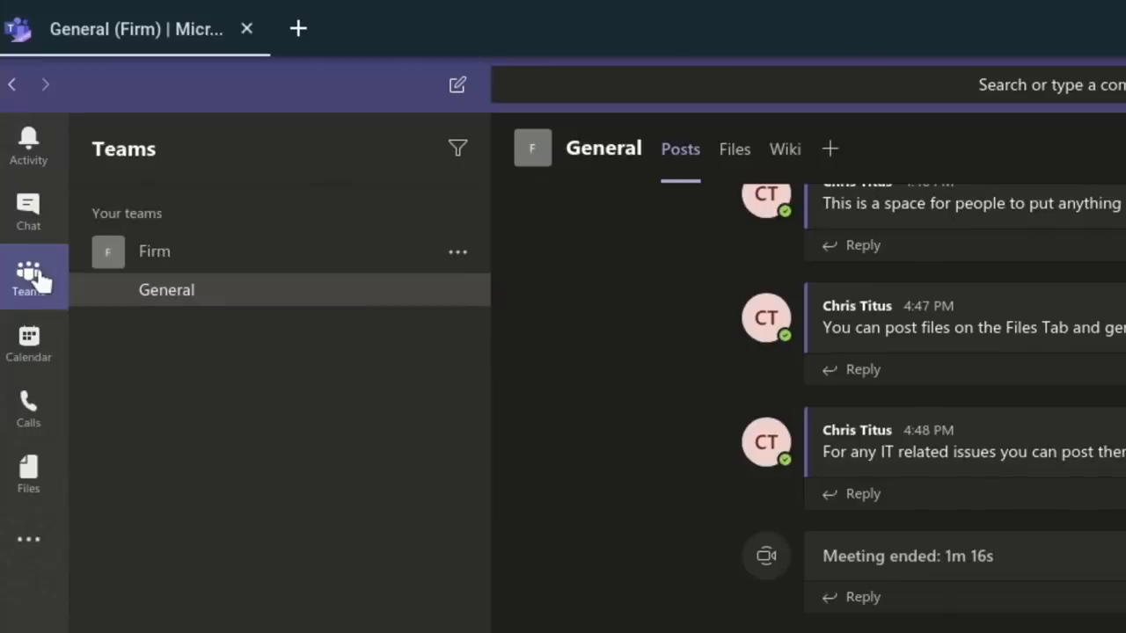
{"action": "mouse_move", "coordinate": [29, 343]}
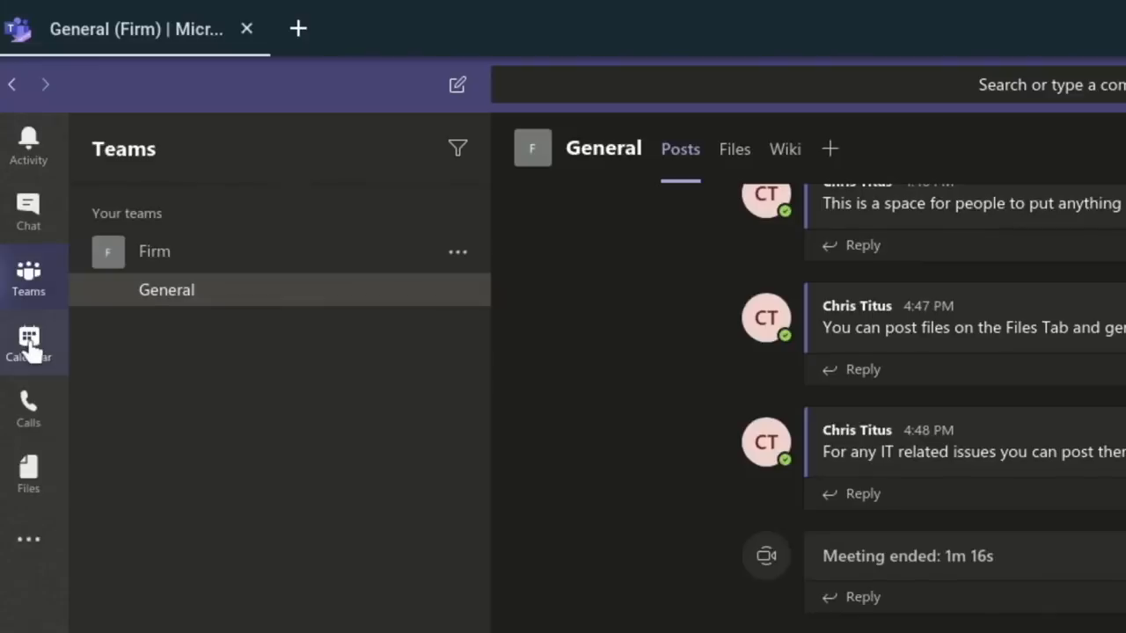
{"action": "mouse_move", "coordinate": [28, 407]}
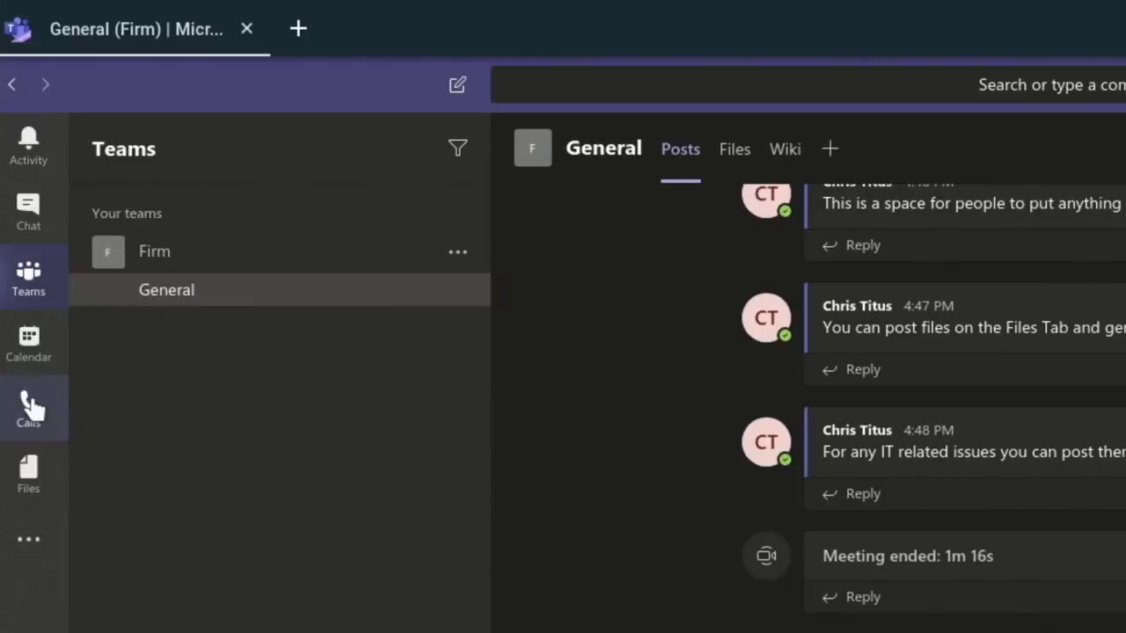
{"action": "mouse_move", "coordinate": [31, 409]}
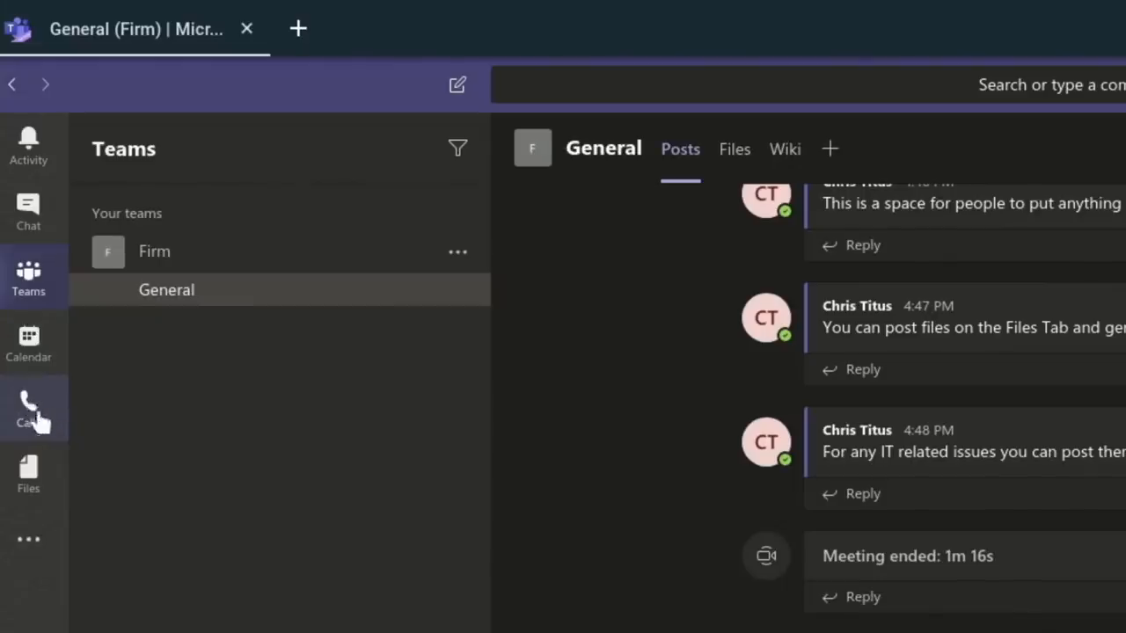
{"action": "mouse_move", "coordinate": [28, 407]}
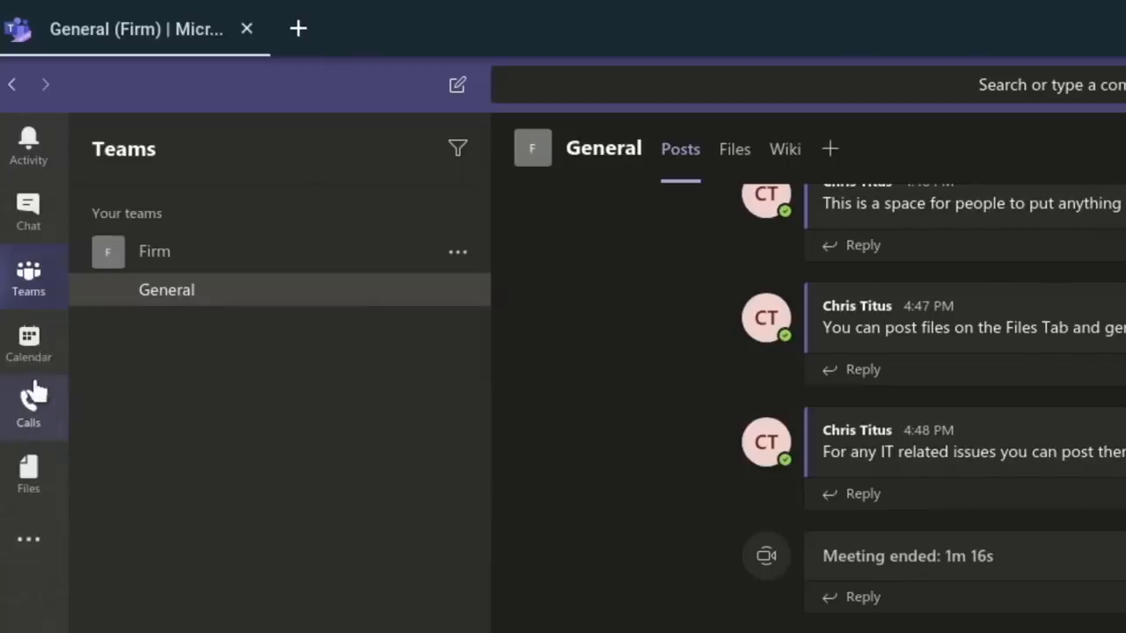
{"action": "mouse_move", "coordinate": [40, 389]}
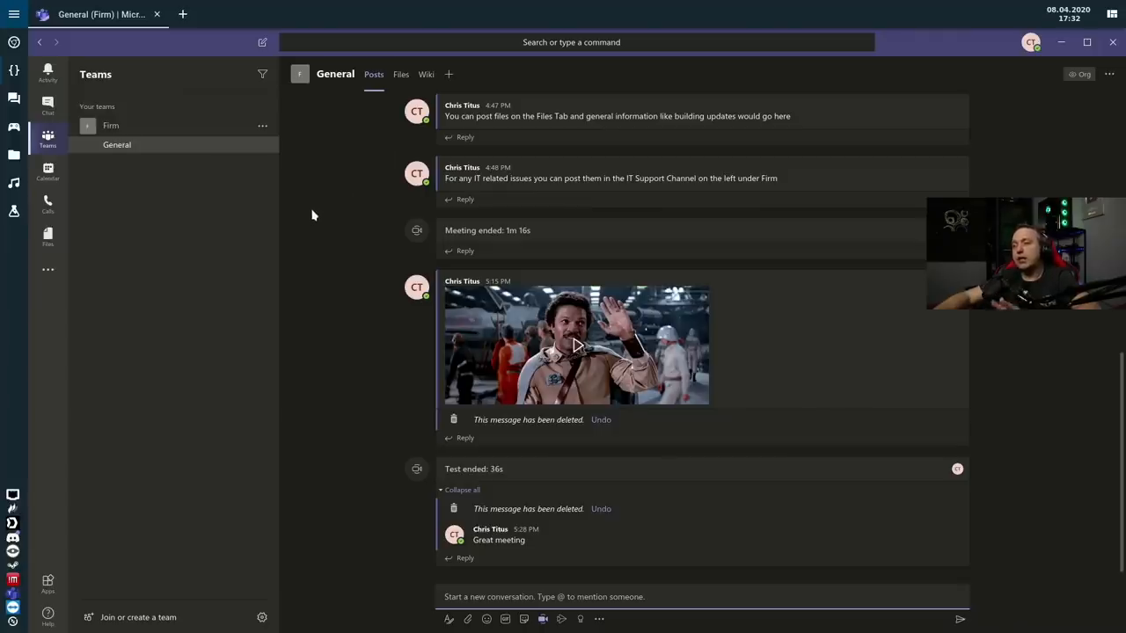
{"action": "mouse_move", "coordinate": [277, 213]}
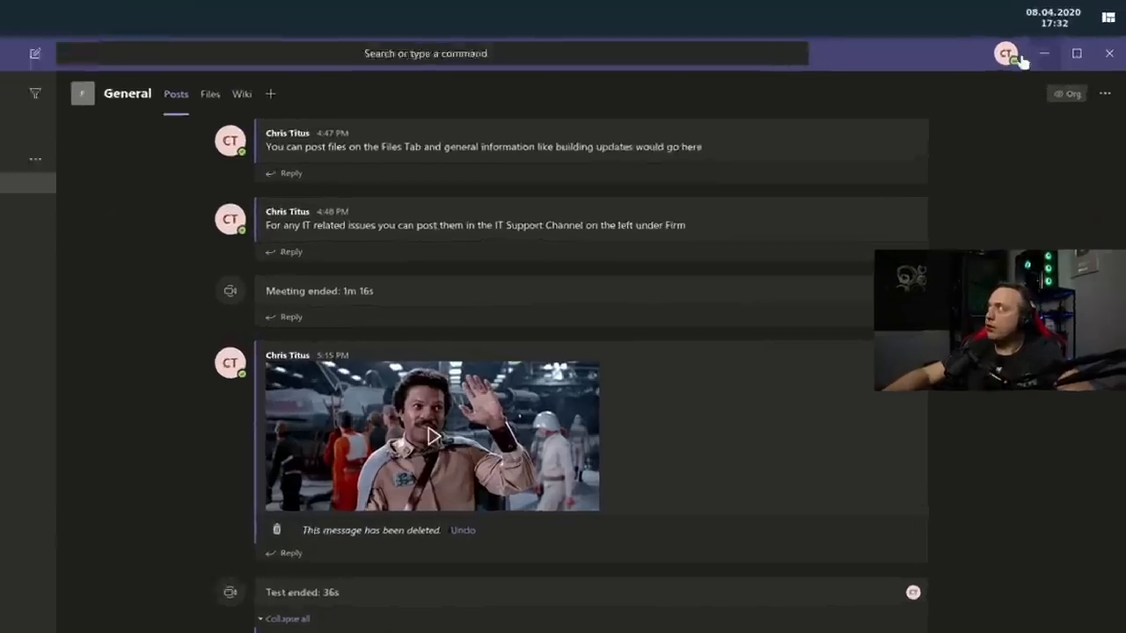
Upload a photo as the profile picture, replacing the initials avatar, and close the window
{"action": "left_click", "coordinate": [1005, 52]}
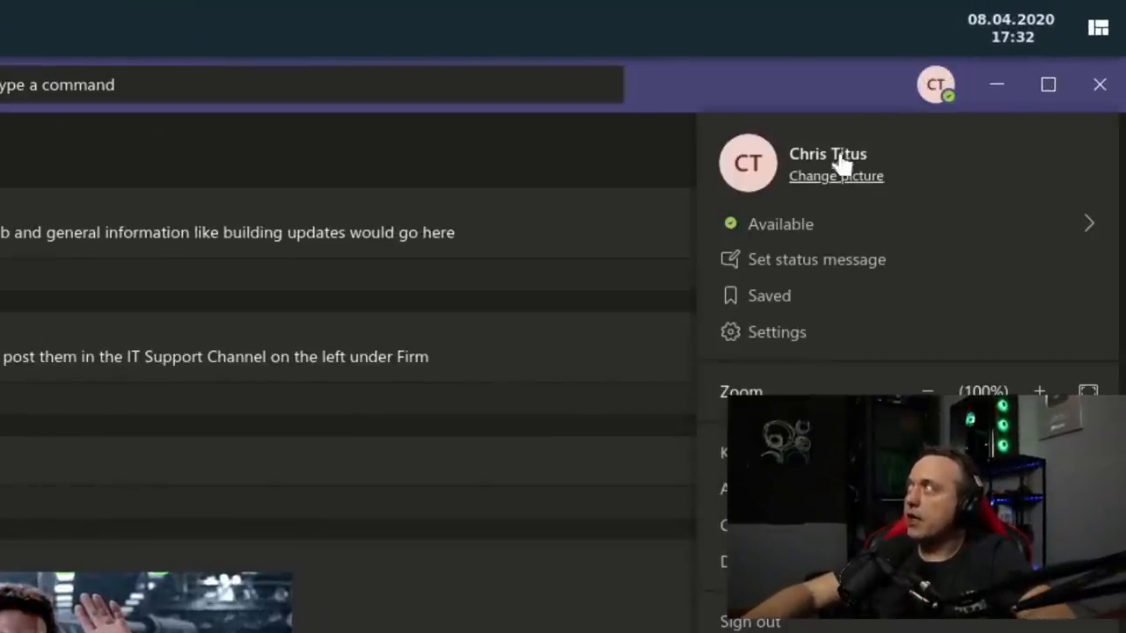
{"action": "left_click", "coordinate": [834, 175]}
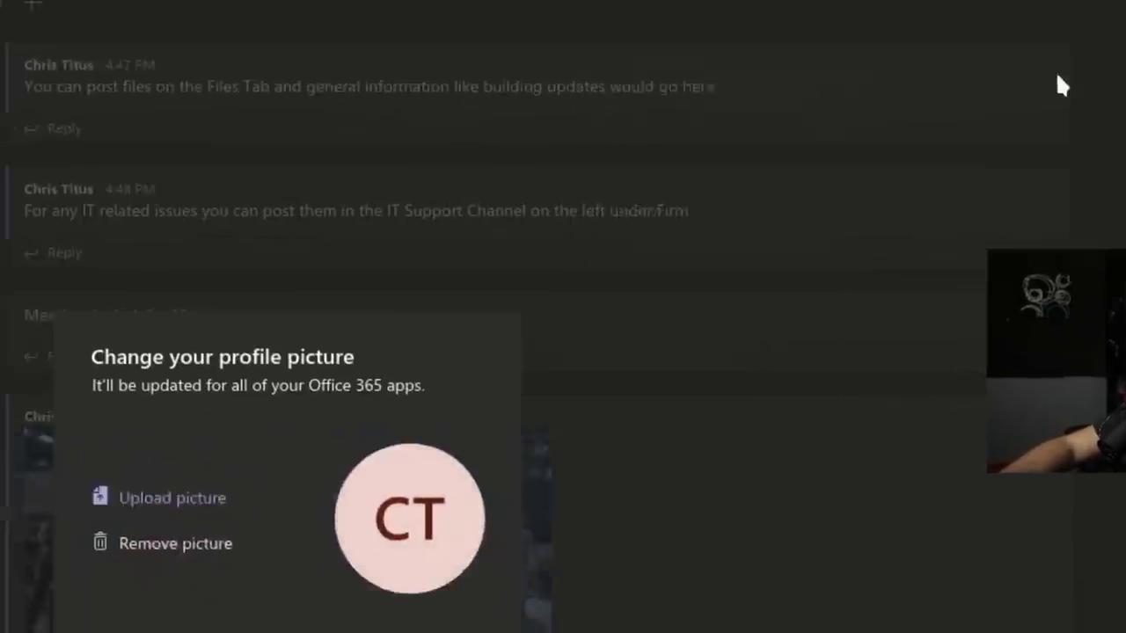
{"action": "left_click", "coordinate": [171, 498]}
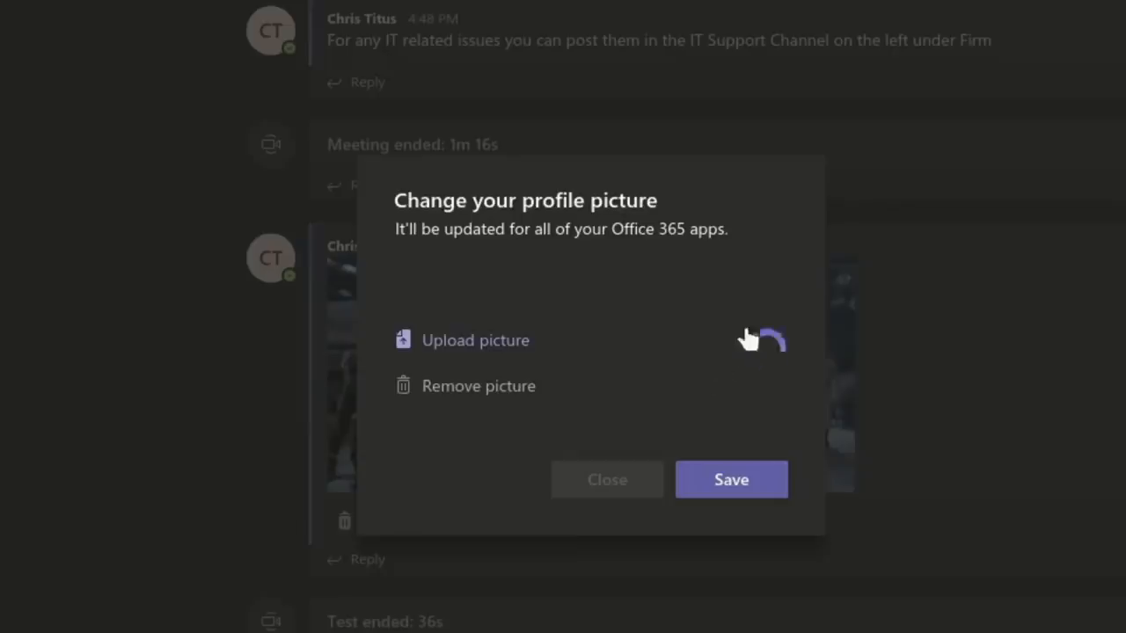
{"action": "mouse_move", "coordinate": [717, 336]}
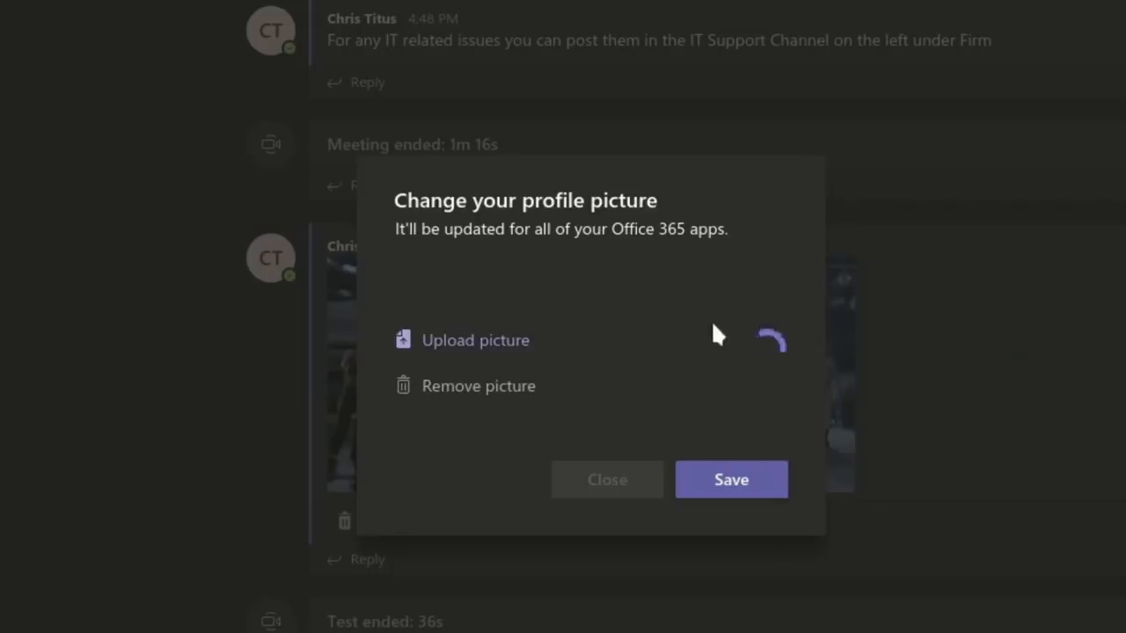
{"action": "mouse_move", "coordinate": [697, 310]}
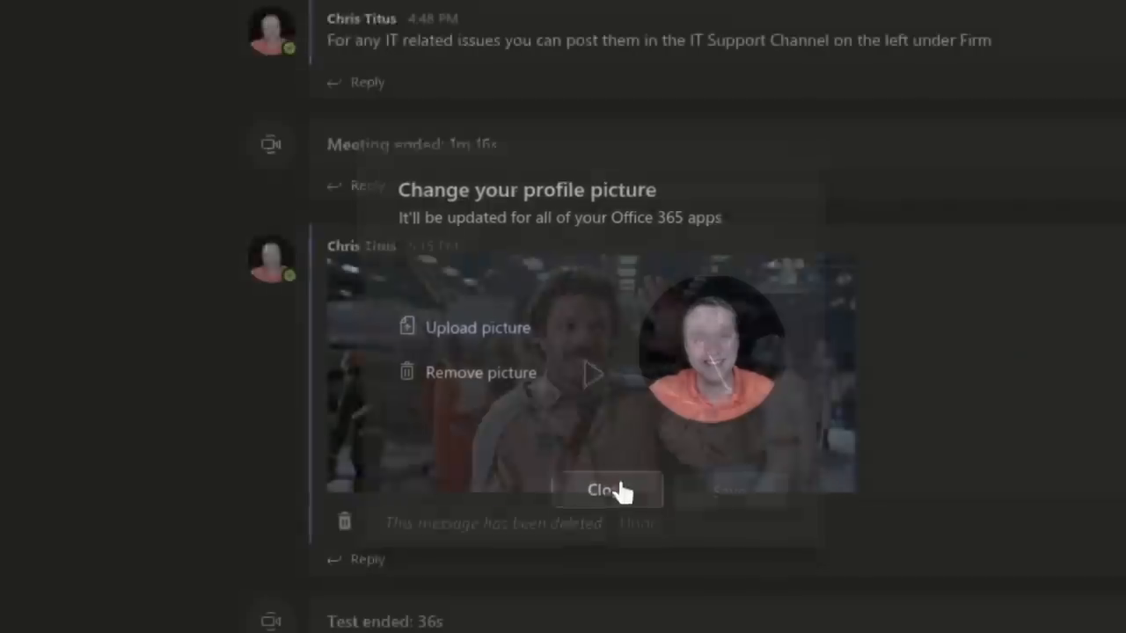
{"action": "left_click", "coordinate": [606, 489]}
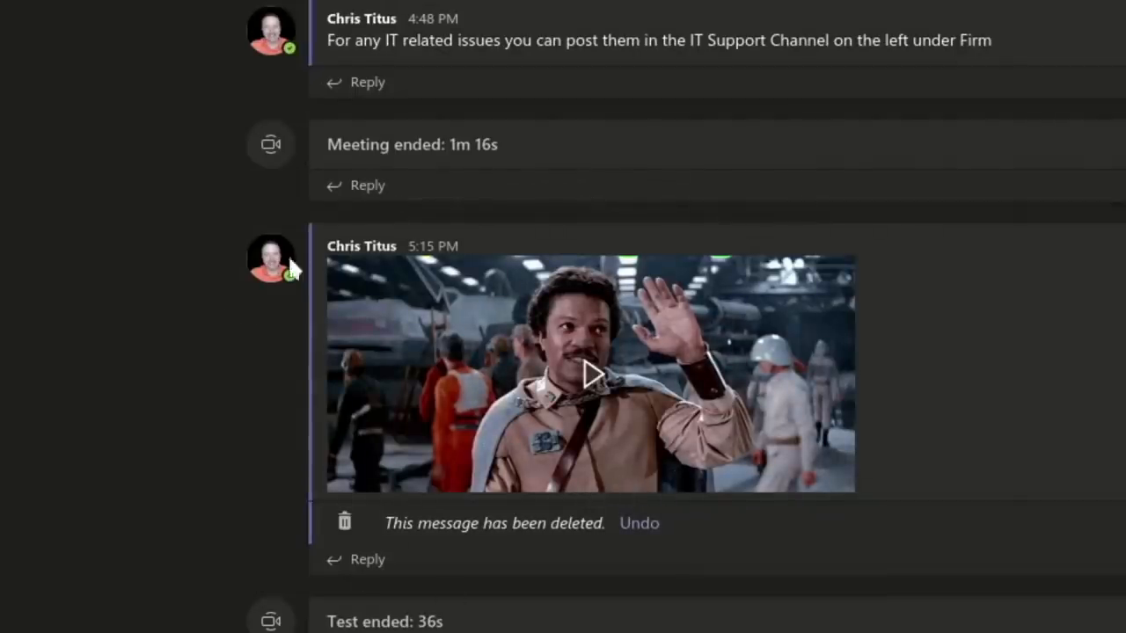
{"action": "mouse_move", "coordinate": [273, 431]}
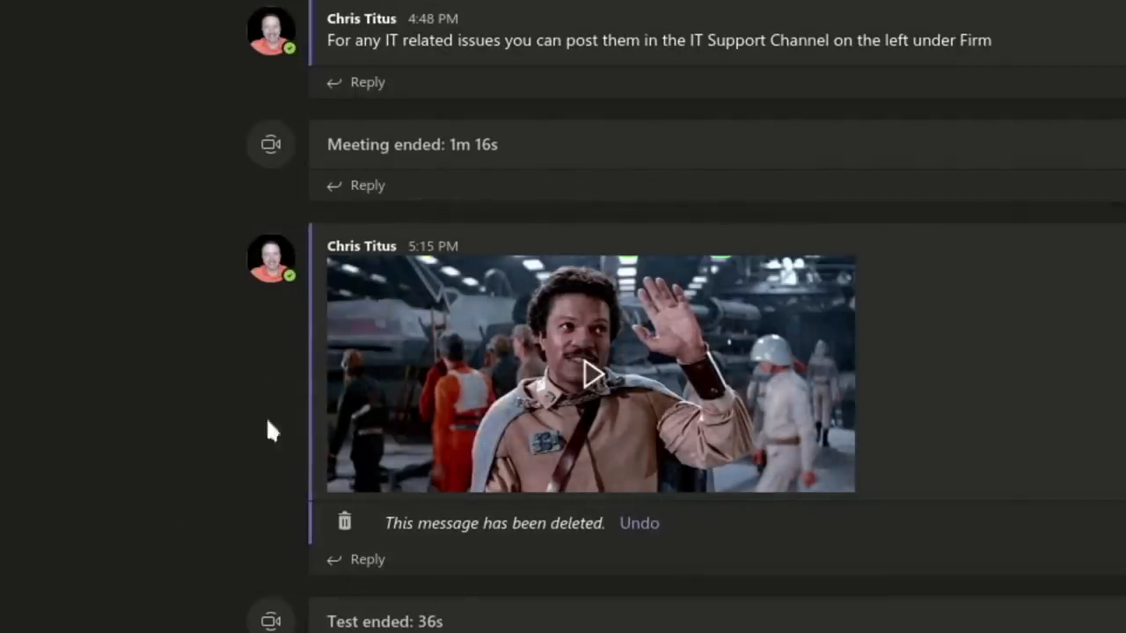
{"action": "scroll", "scroll_direction": "down", "scroll_amount": 3}
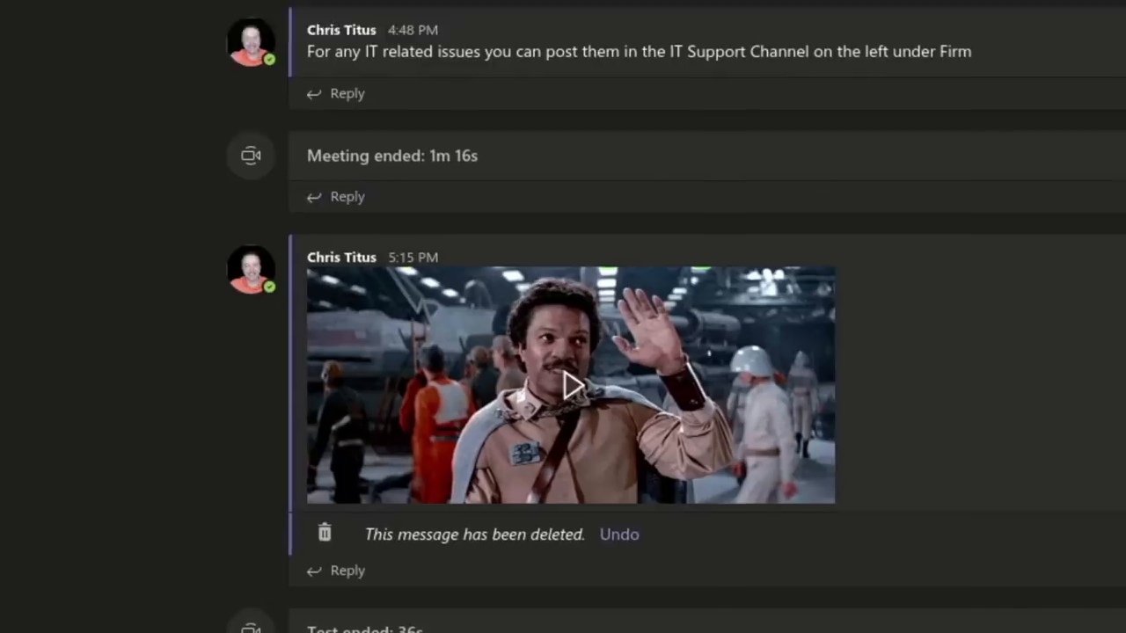
Open Settings > Devices and scroll to the Logitech BRIO camera preview
{"action": "left_click", "coordinate": [934, 84]}
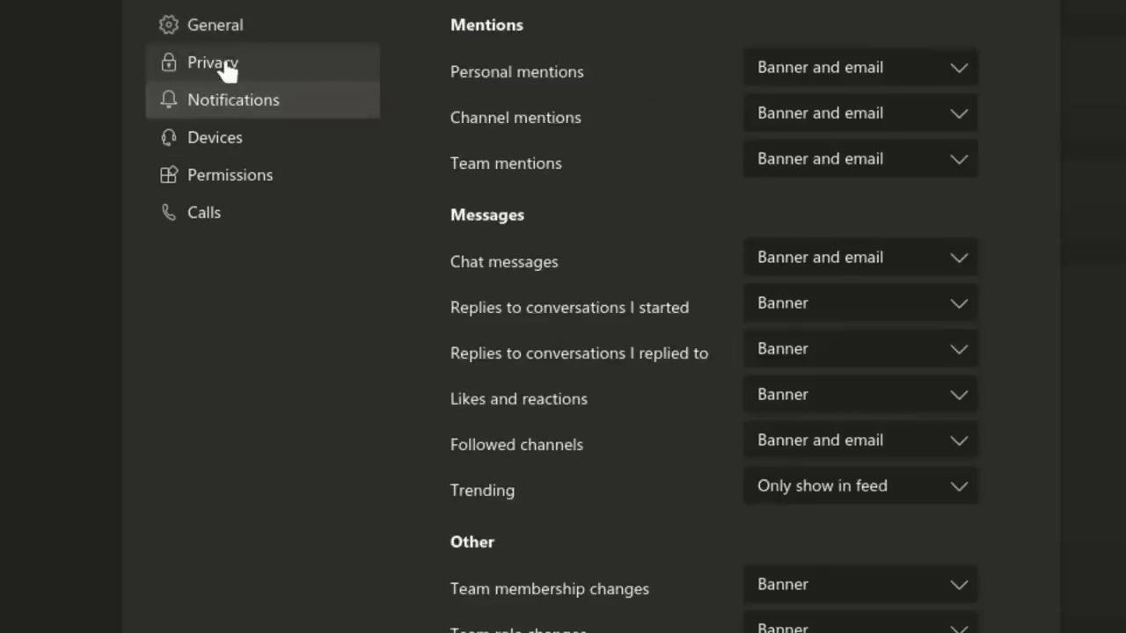
{"action": "left_click", "coordinate": [214, 138]}
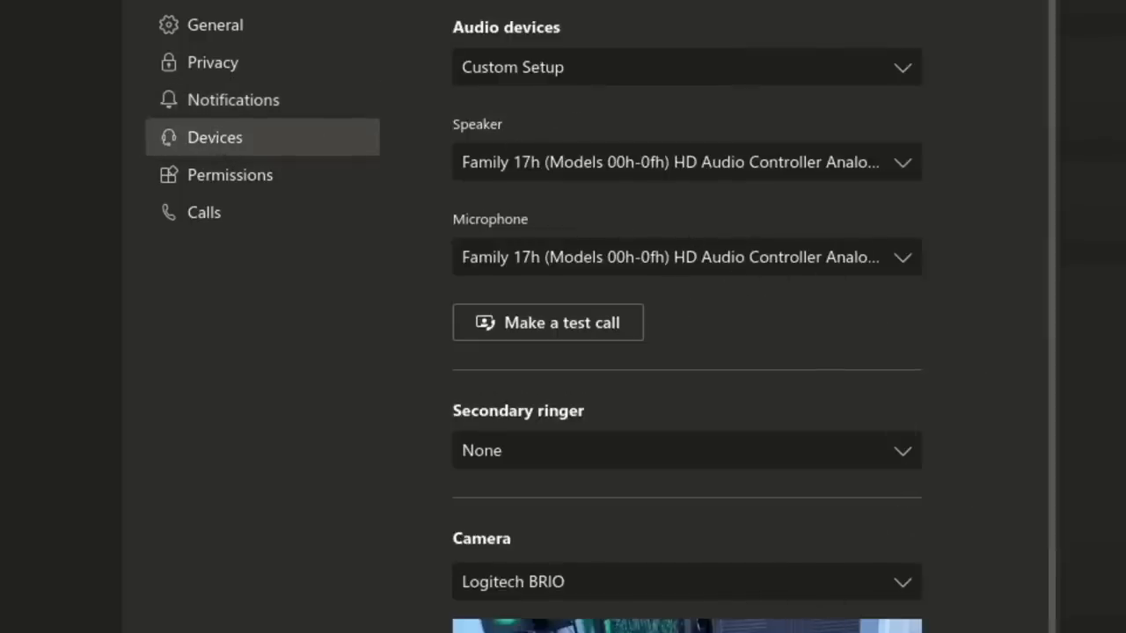
{"action": "scroll", "scroll_direction": "down", "scroll_amount": 3}
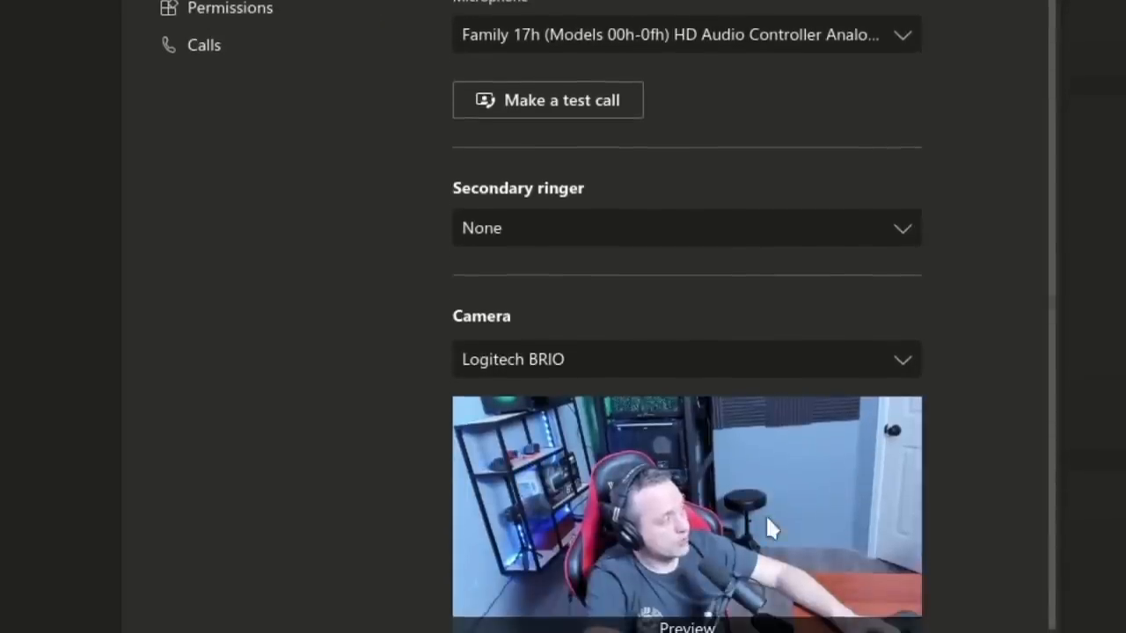
{"action": "scroll", "scroll_direction": "down", "scroll_amount": 3}
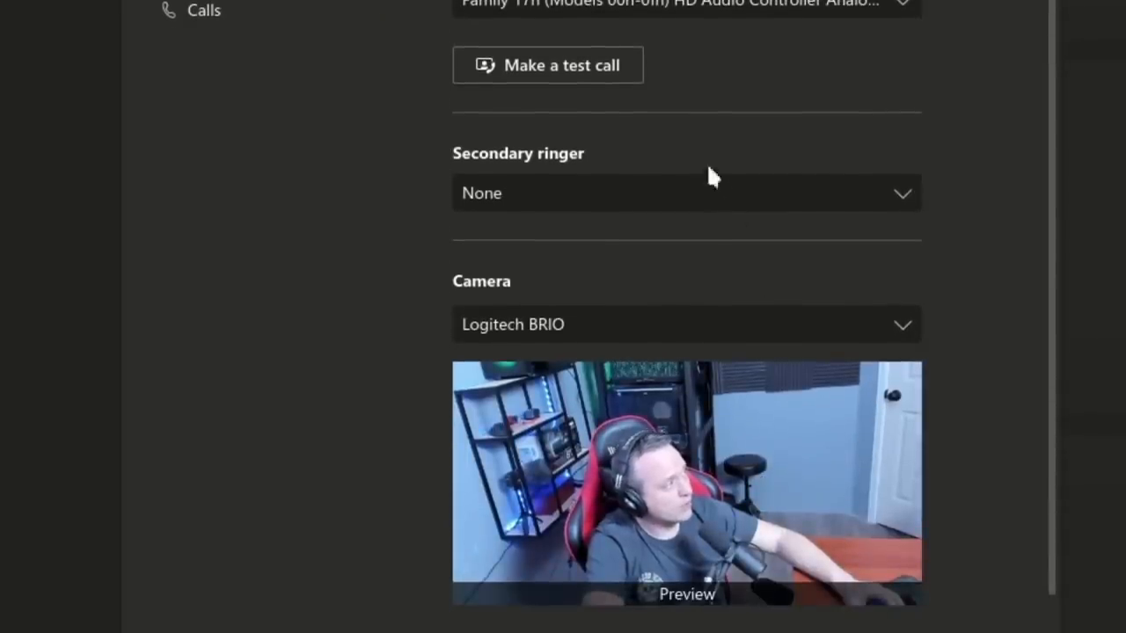
{"action": "mouse_move", "coordinate": [611, 65]}
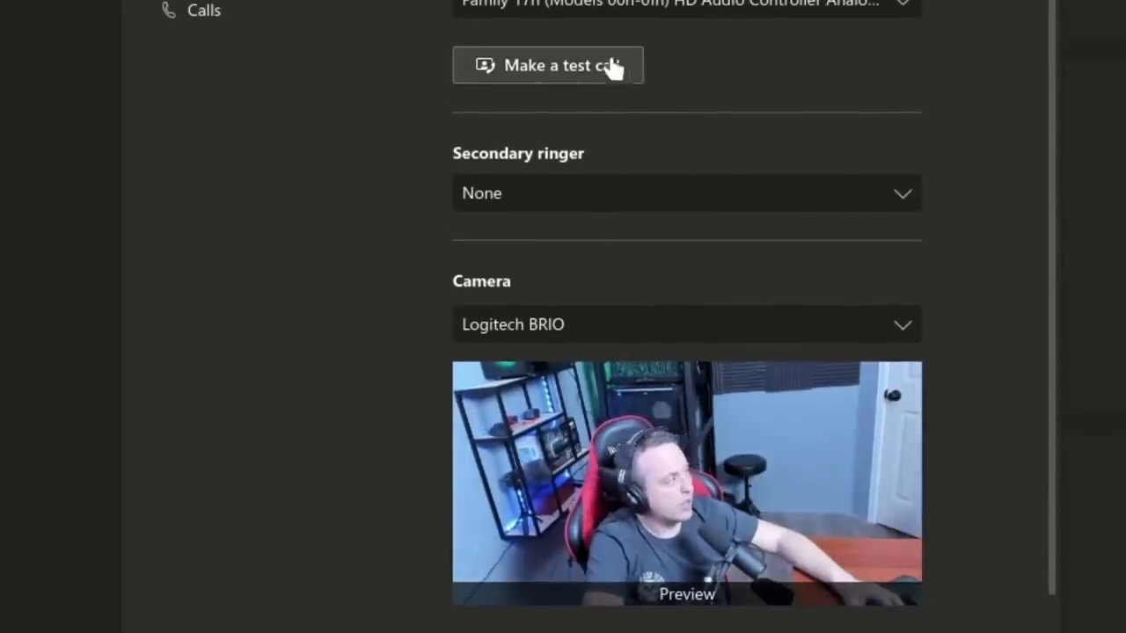
Start a test call to Teams Echo from the device settings
{"action": "left_click", "coordinate": [547, 65]}
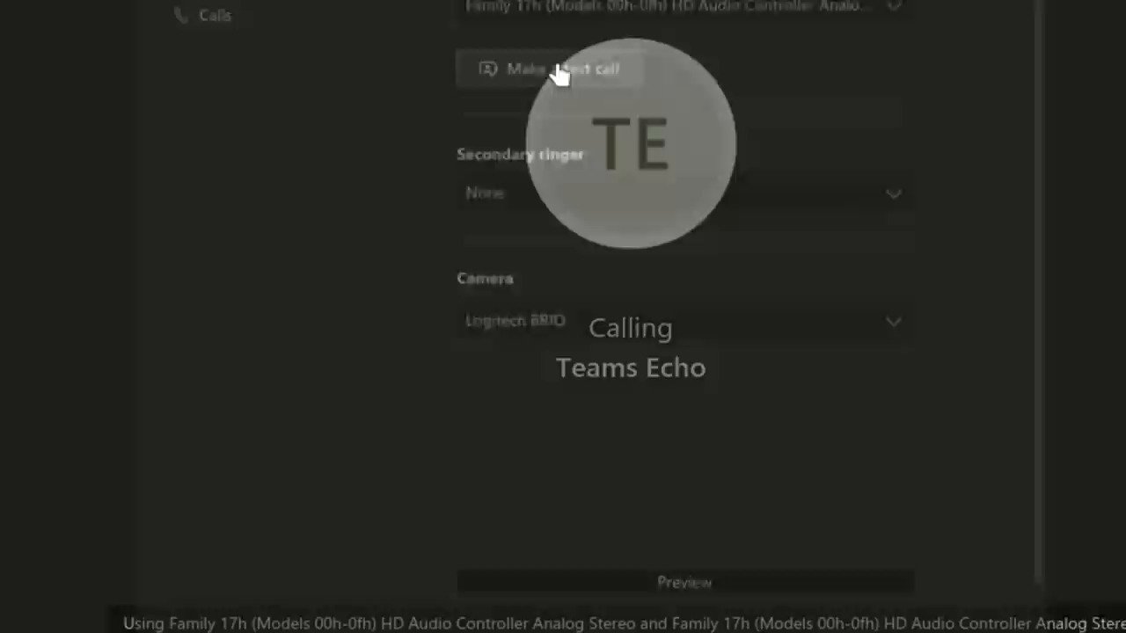
{"action": "left_click", "coordinate": [562, 69]}
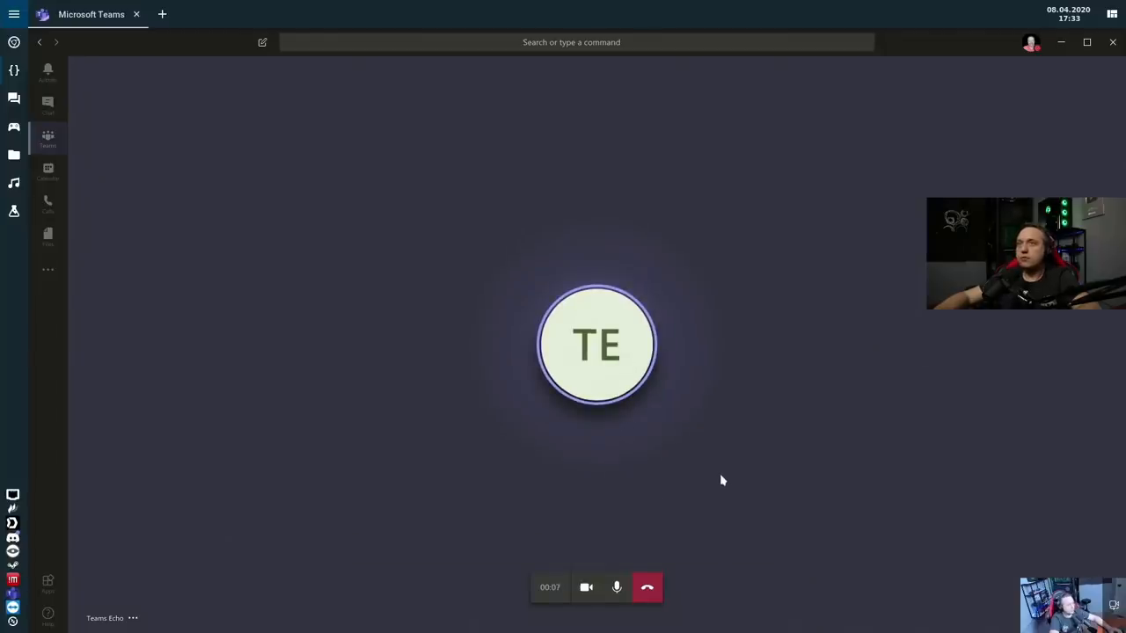
{"action": "mouse_move", "coordinate": [719, 471]}
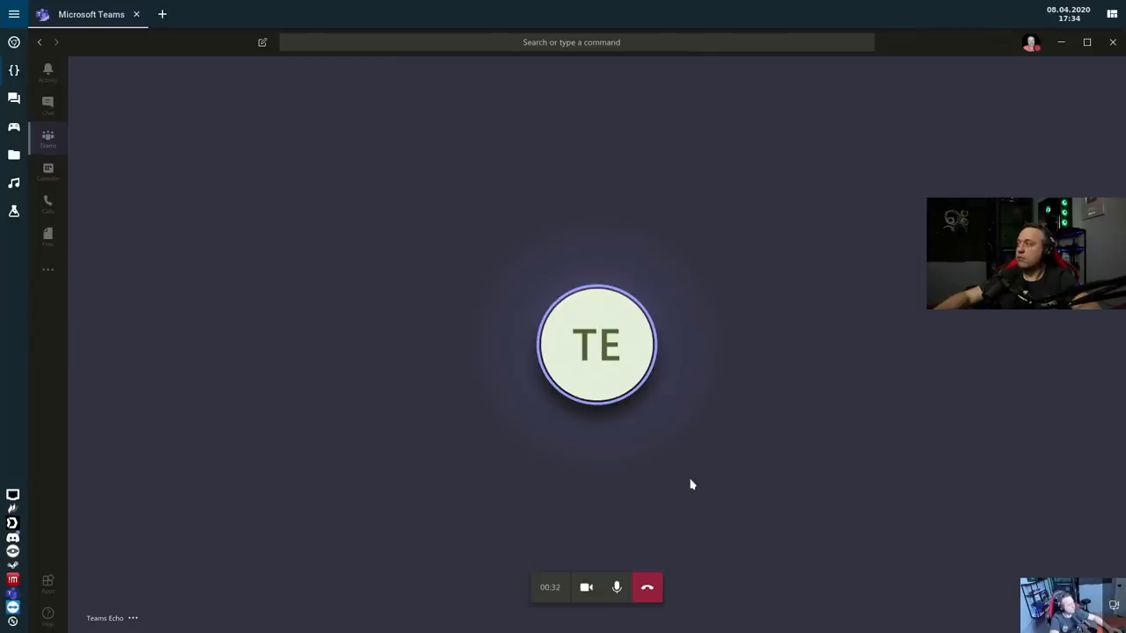
{"action": "mouse_move", "coordinate": [684, 493]}
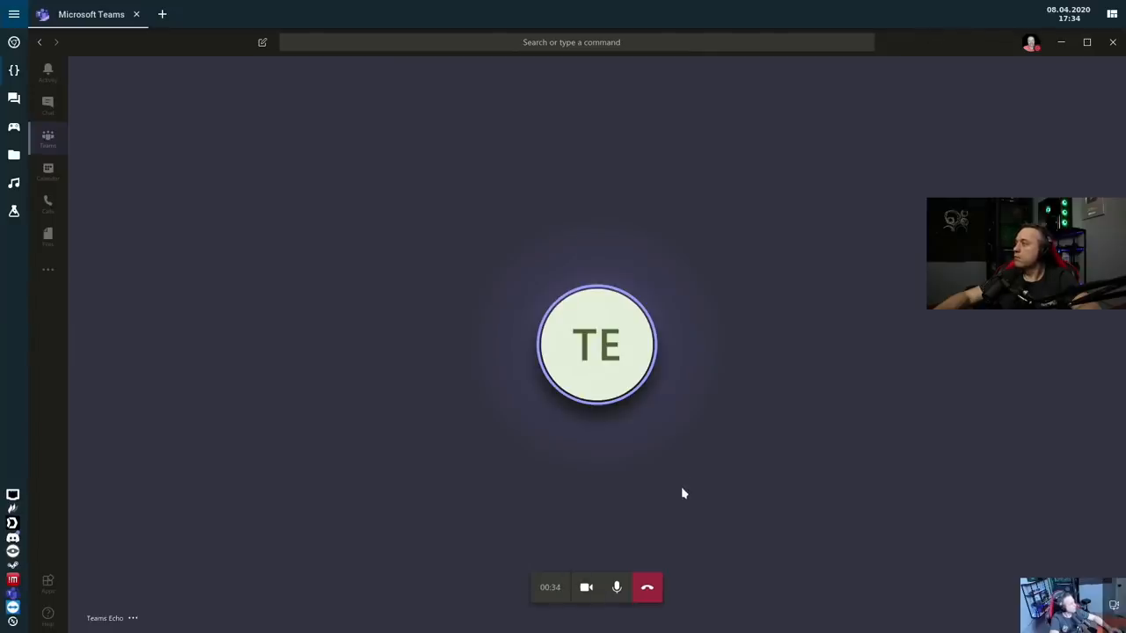
Hang up the Teams Echo call to show the test call results
{"action": "left_click", "coordinate": [646, 588]}
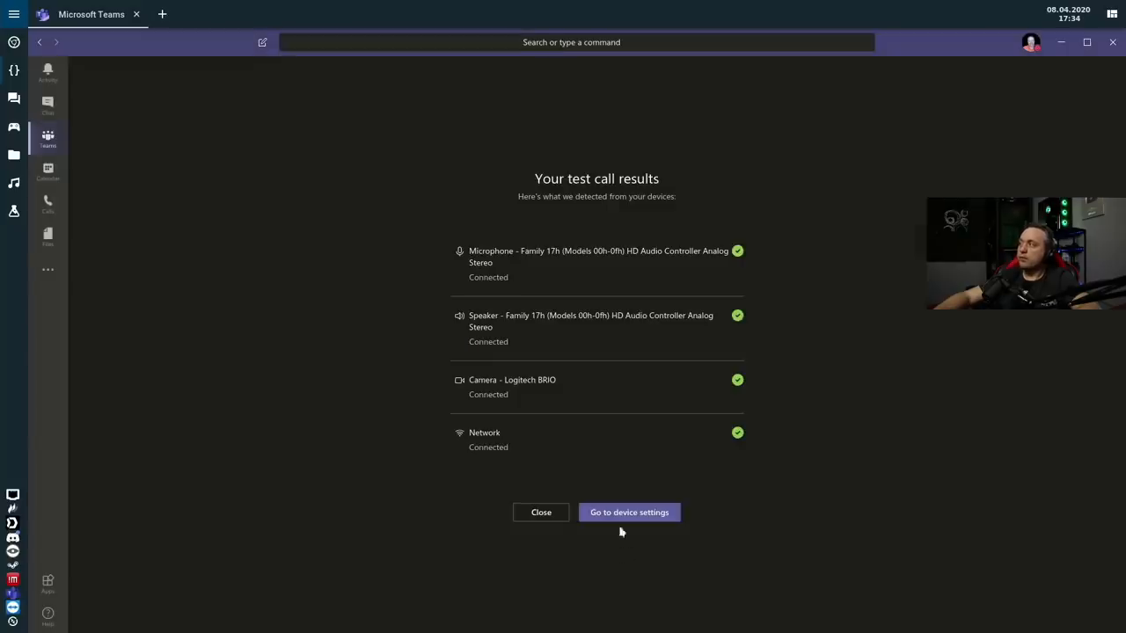
{"action": "mouse_move", "coordinate": [570, 474]}
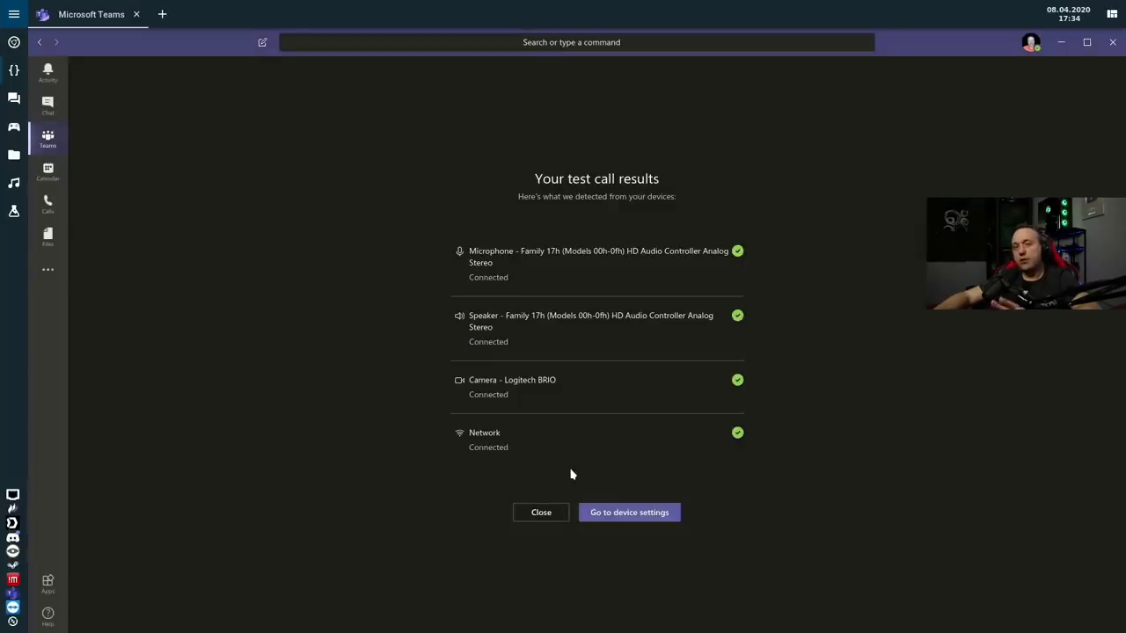
{"action": "mouse_move", "coordinate": [551, 502]}
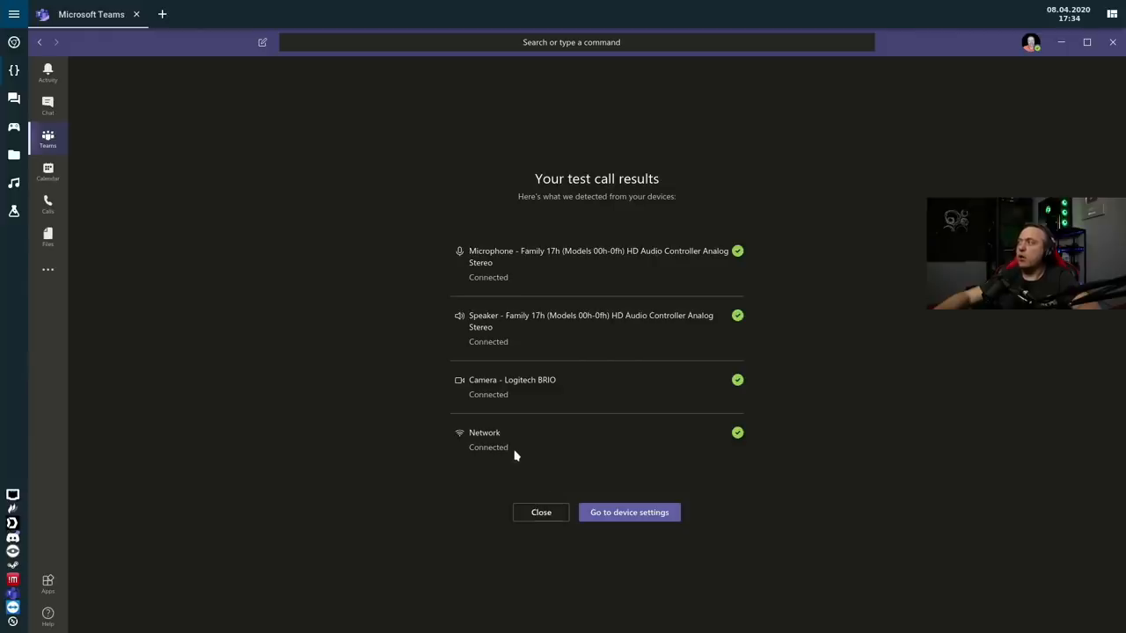
{"action": "mouse_move", "coordinate": [510, 263]}
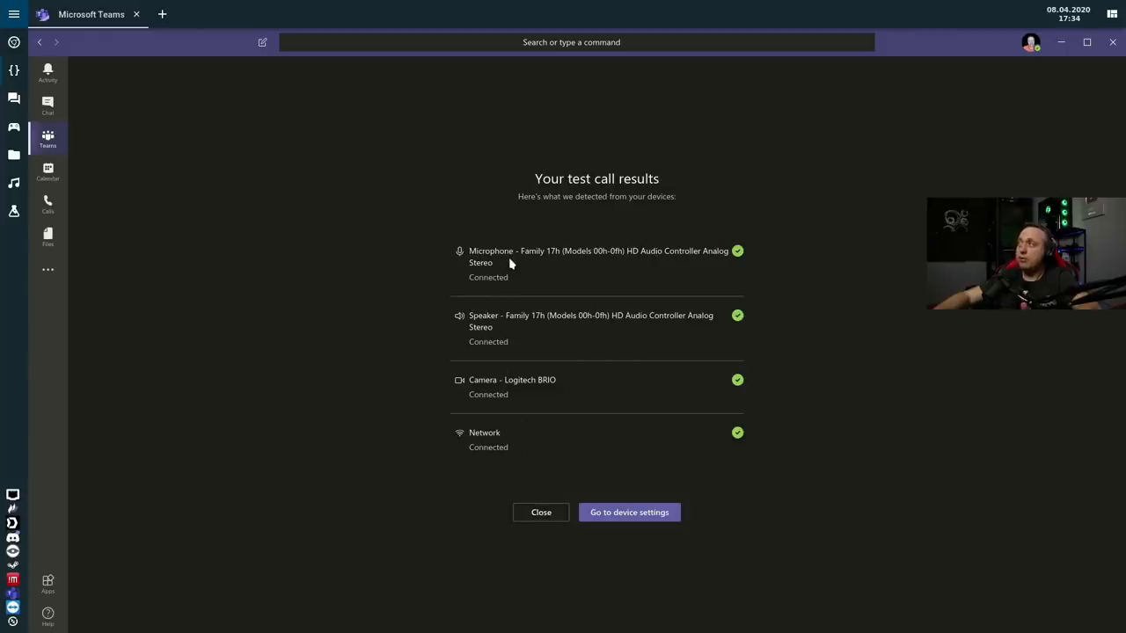
{"action": "mouse_move", "coordinate": [508, 265]}
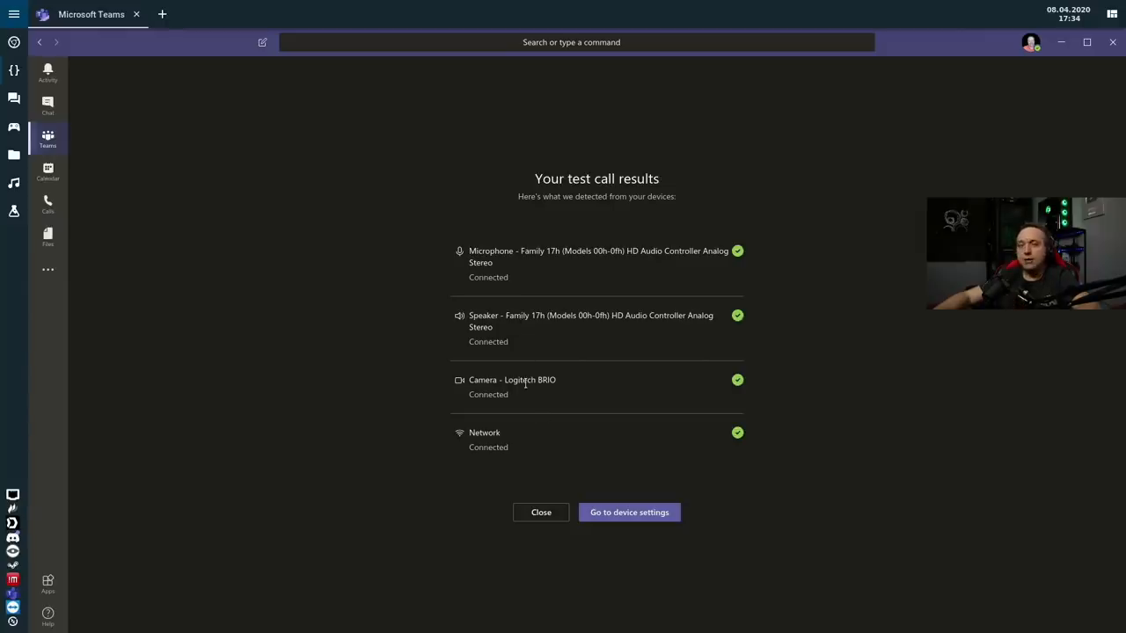
{"action": "mouse_move", "coordinate": [712, 350]}
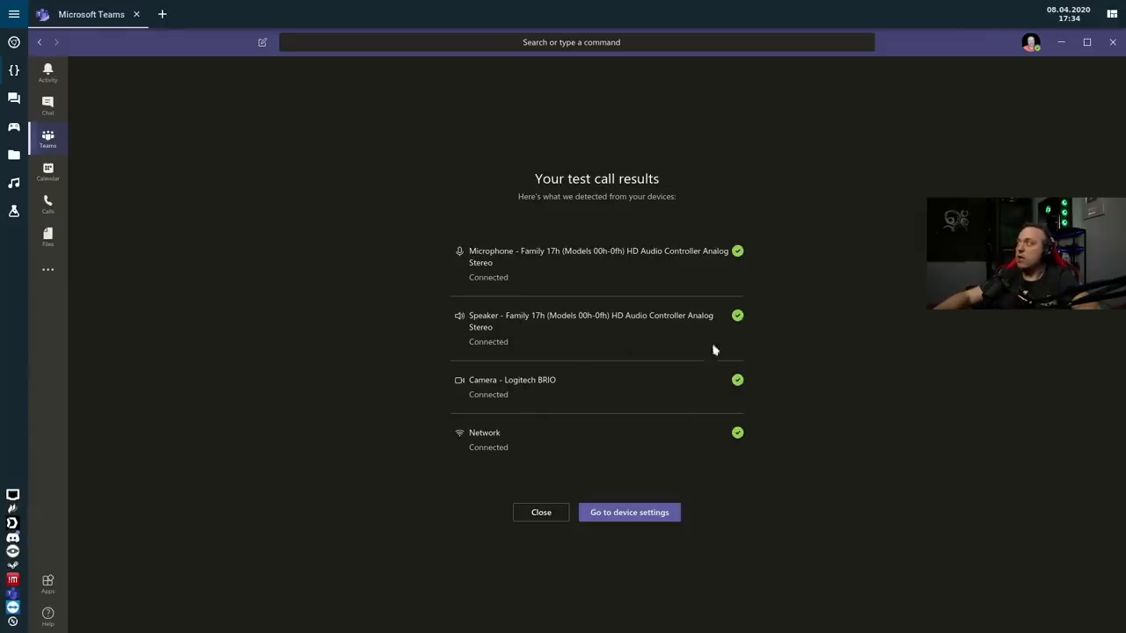
{"action": "mouse_move", "coordinate": [541, 512]}
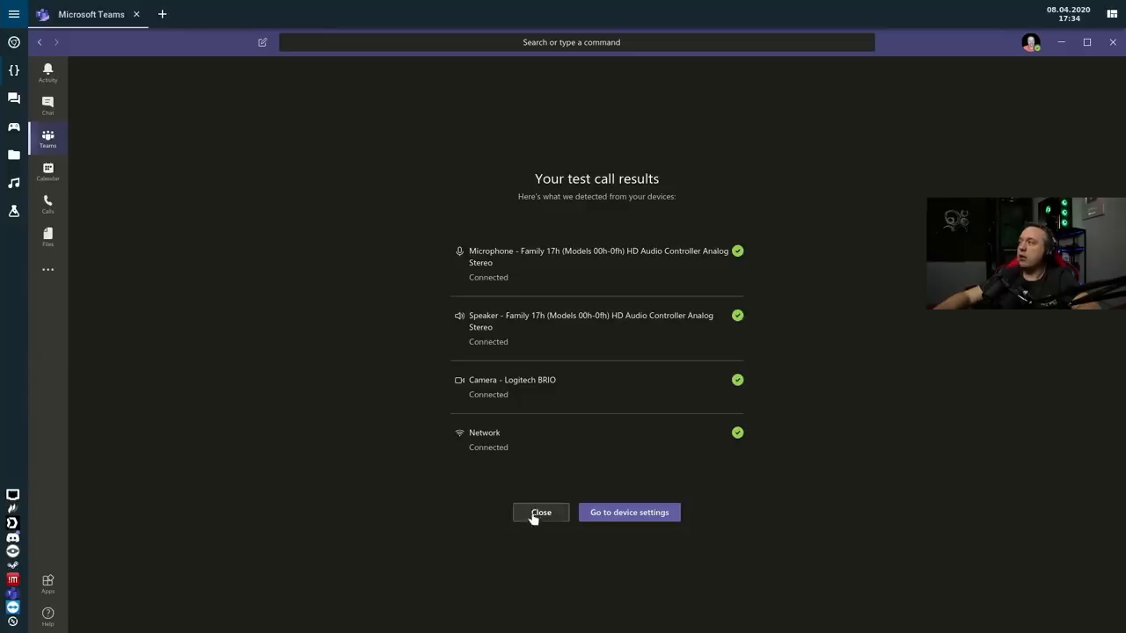
Close the test call results to return to the General channel
{"action": "left_click", "coordinate": [540, 511]}
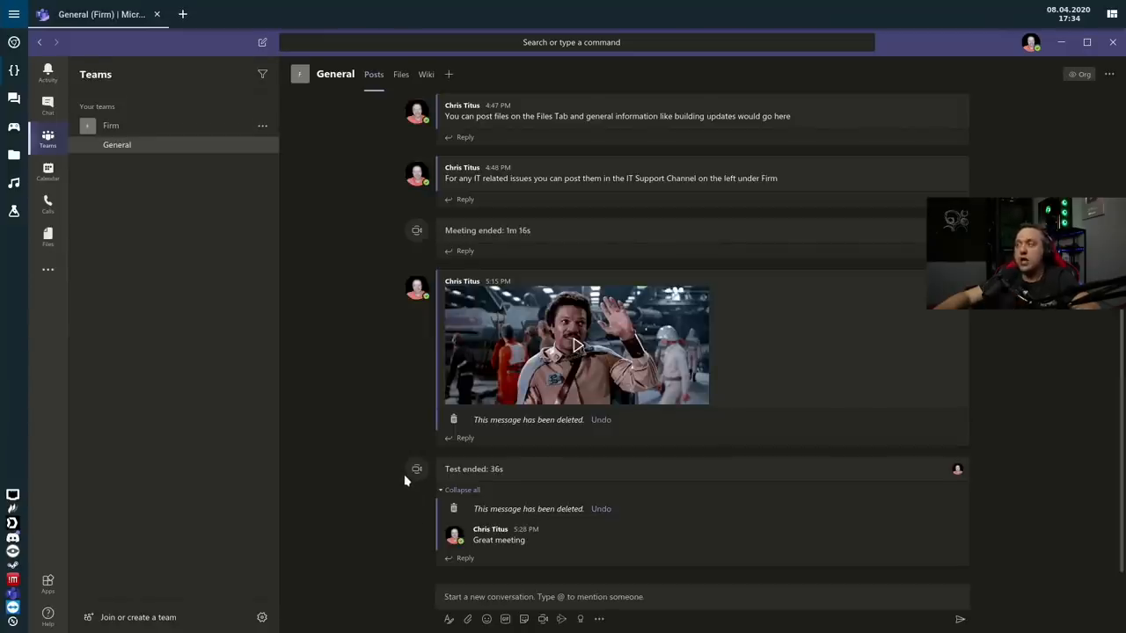
{"action": "mouse_move", "coordinate": [404, 440]}
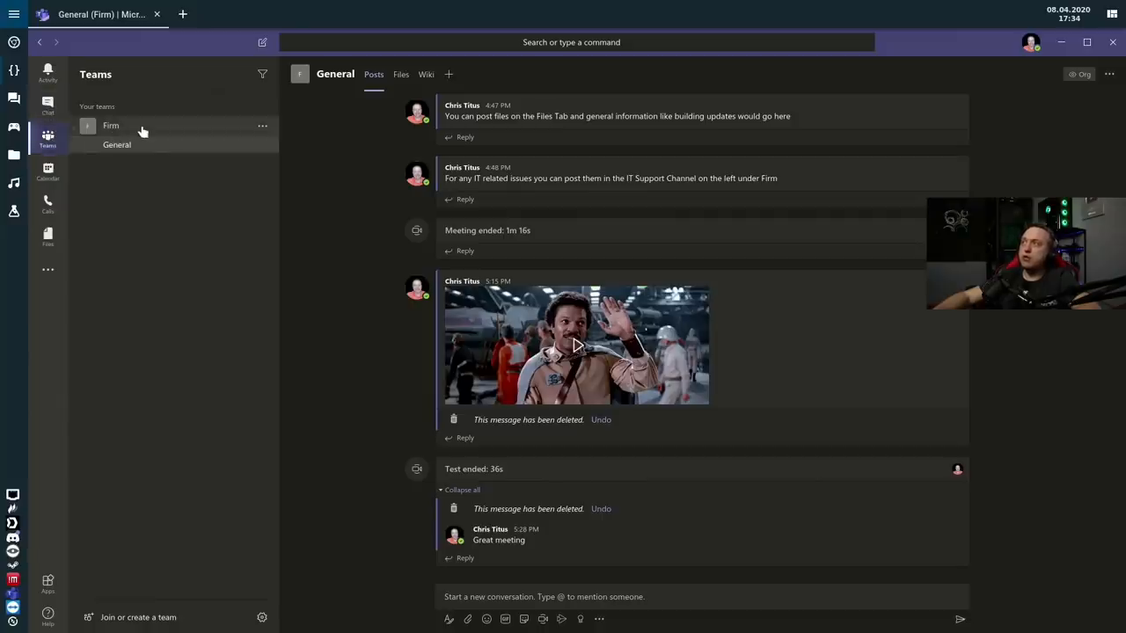
{"action": "mouse_move", "coordinate": [139, 189]}
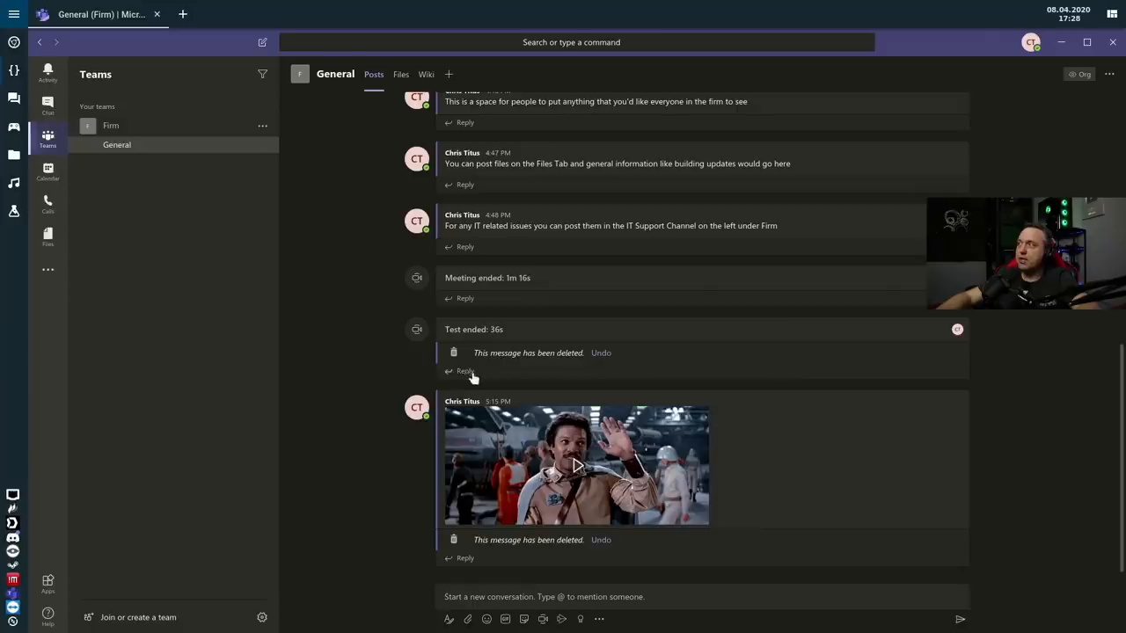
Reply 'Great meeting' under the 'Test ended' post
{"action": "left_click", "coordinate": [464, 370]}
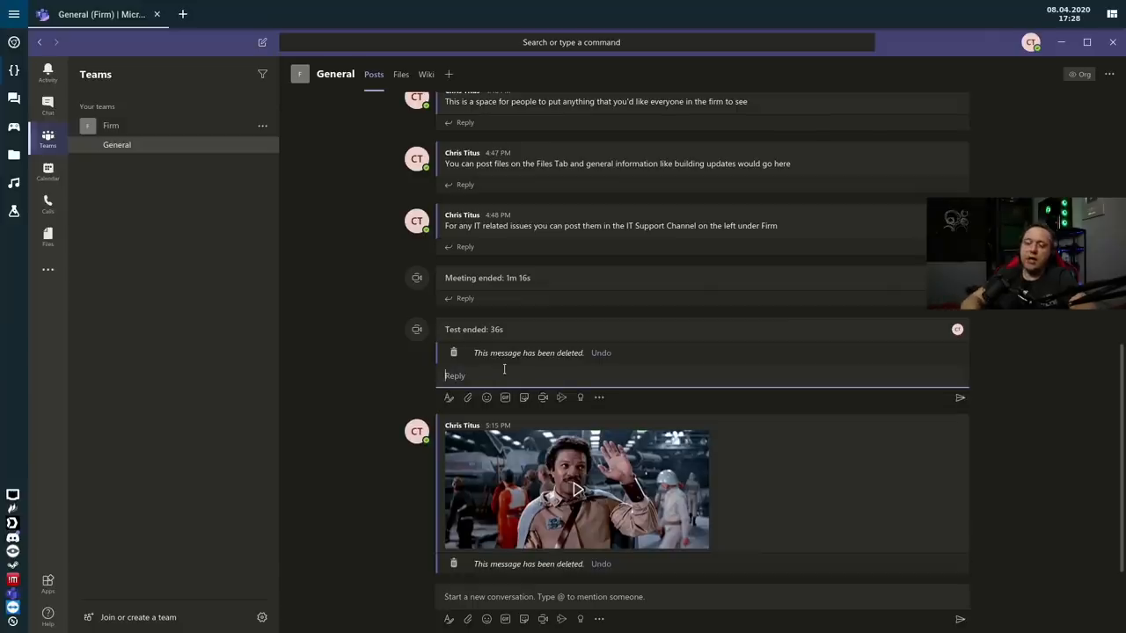
{"action": "type", "text": "G"}
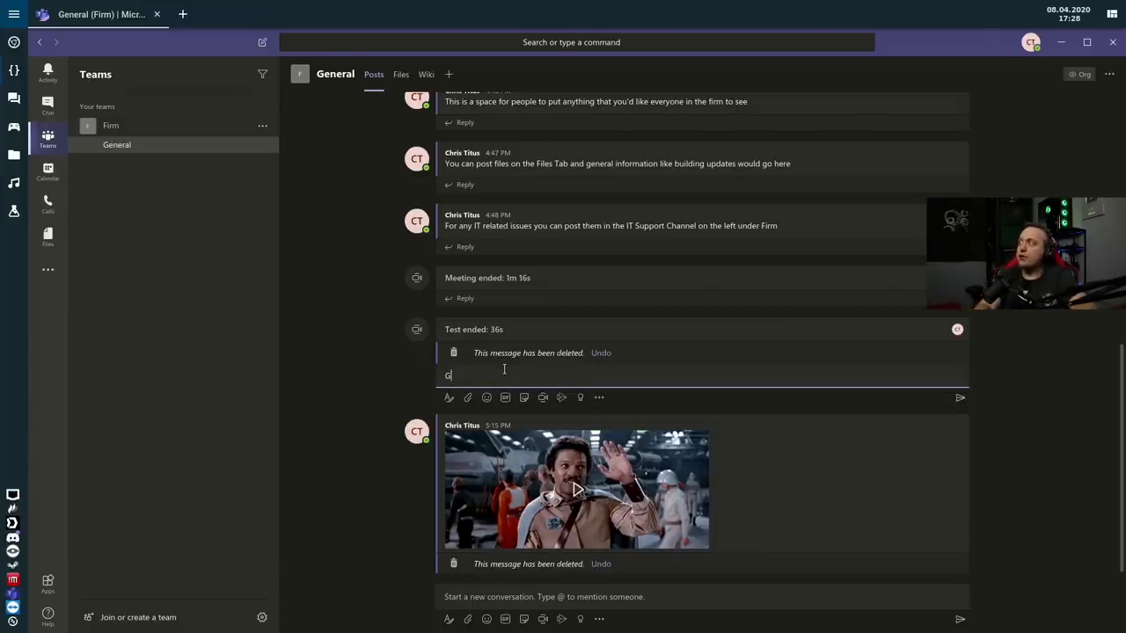
{"action": "type", "text": "reat meeting"}
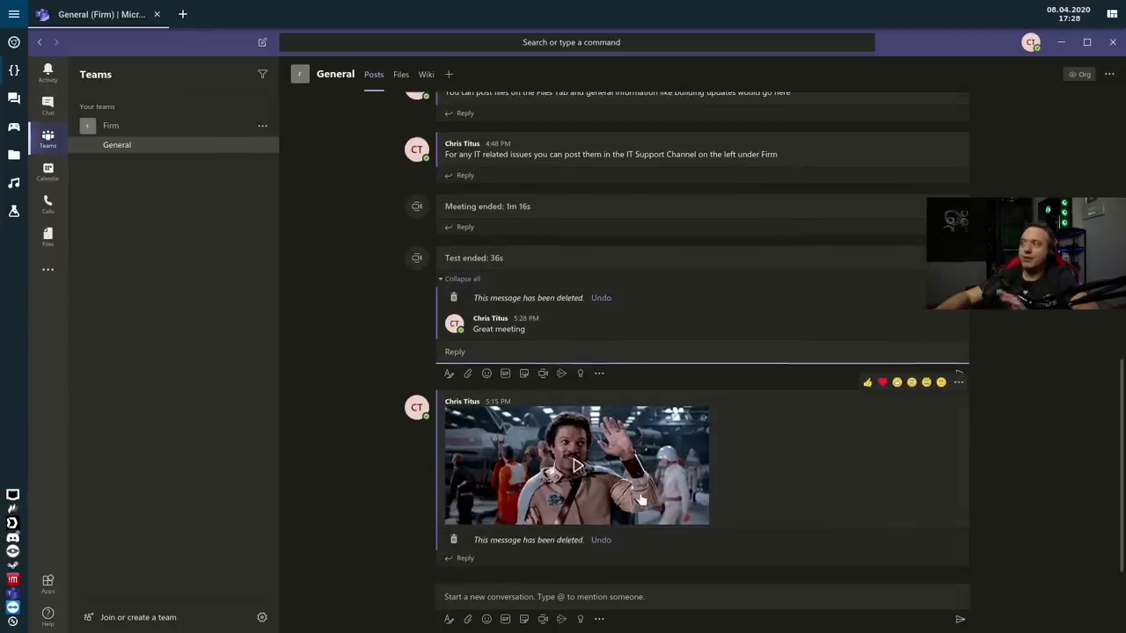
{"action": "mouse_move", "coordinate": [606, 512]}
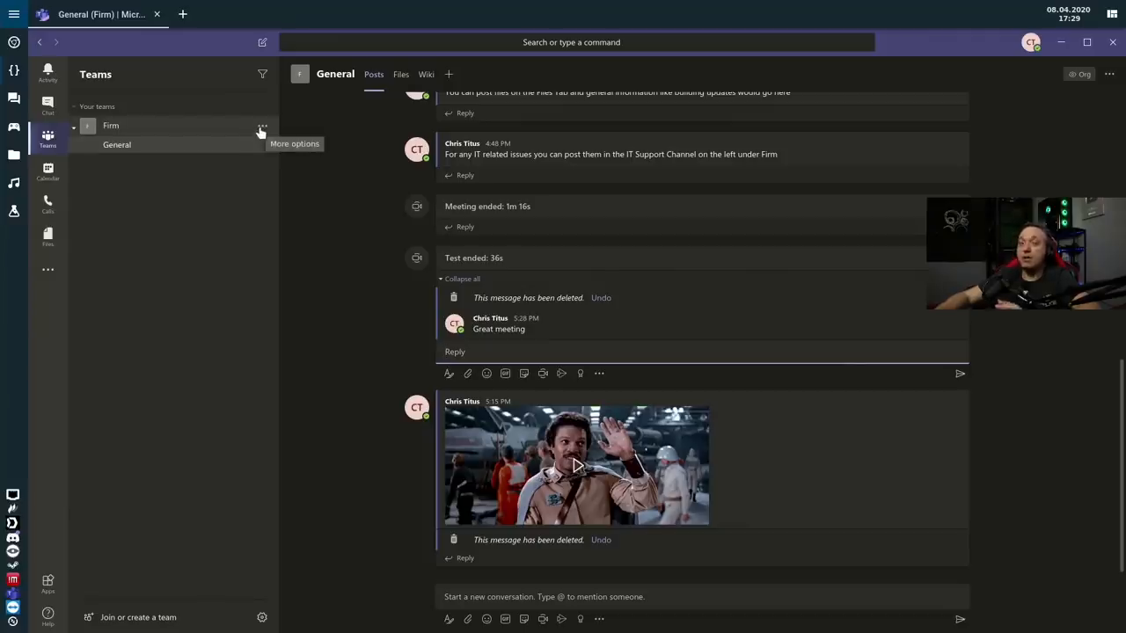
Attempt to add an 'It Support' channel to Firm, then cancel after the error
{"action": "left_click", "coordinate": [262, 126]}
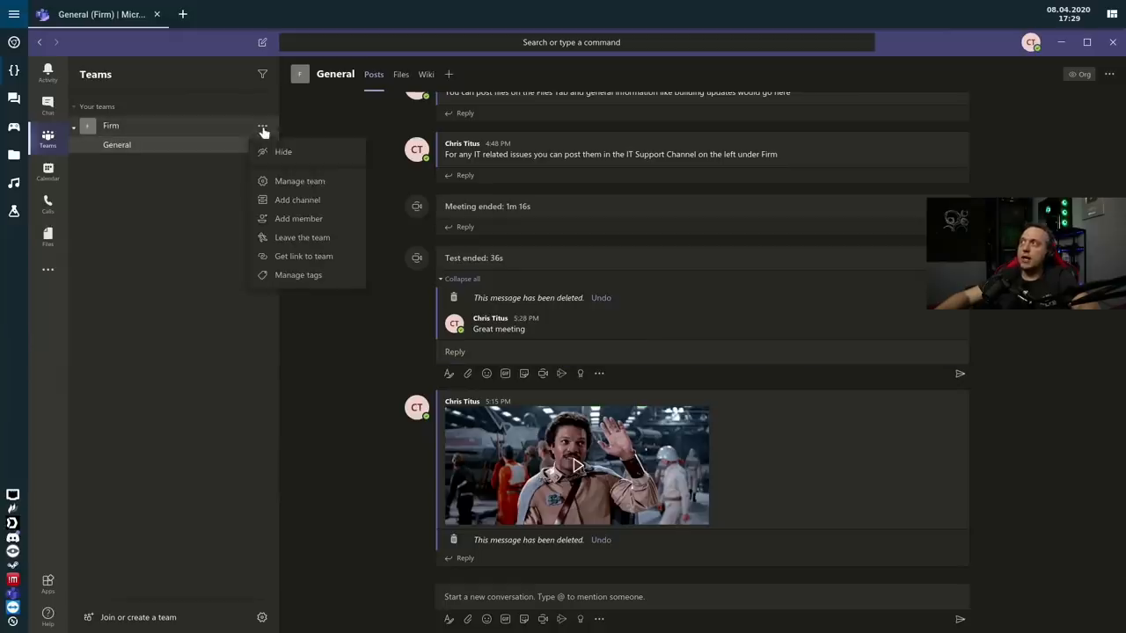
{"action": "left_click", "coordinate": [297, 200]}
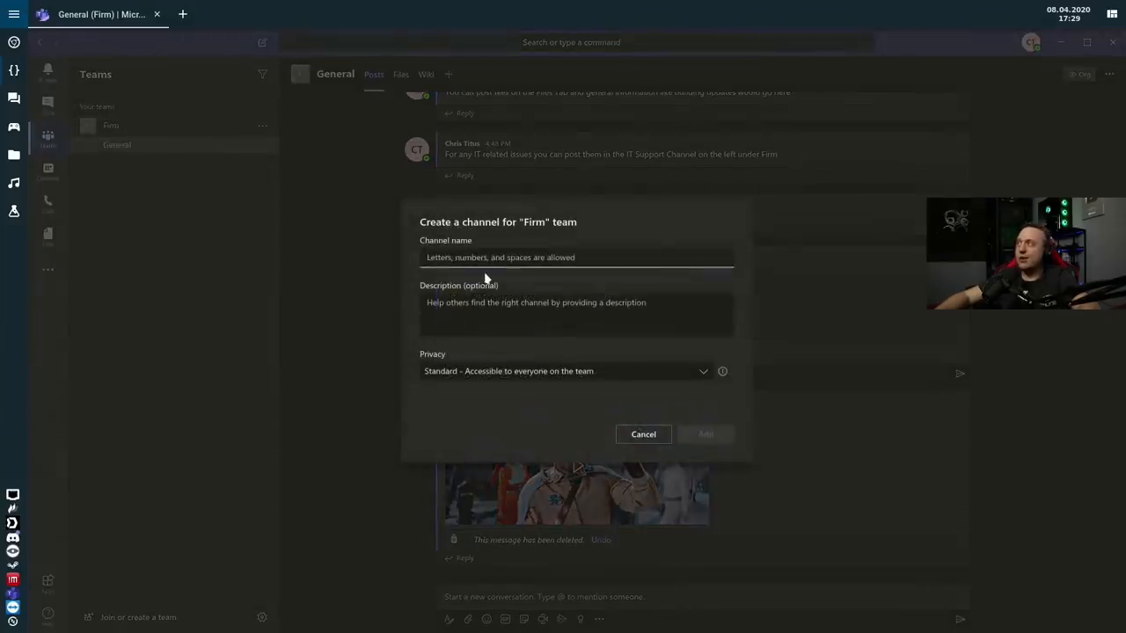
{"action": "type", "text": "It Support"}
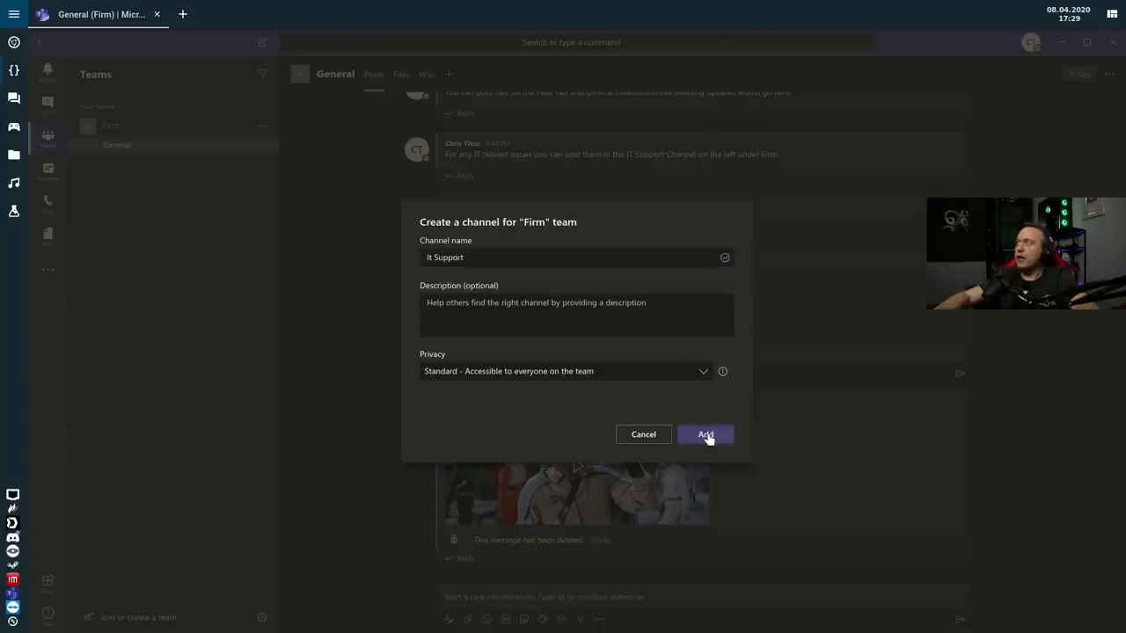
{"action": "left_click", "coordinate": [705, 433]}
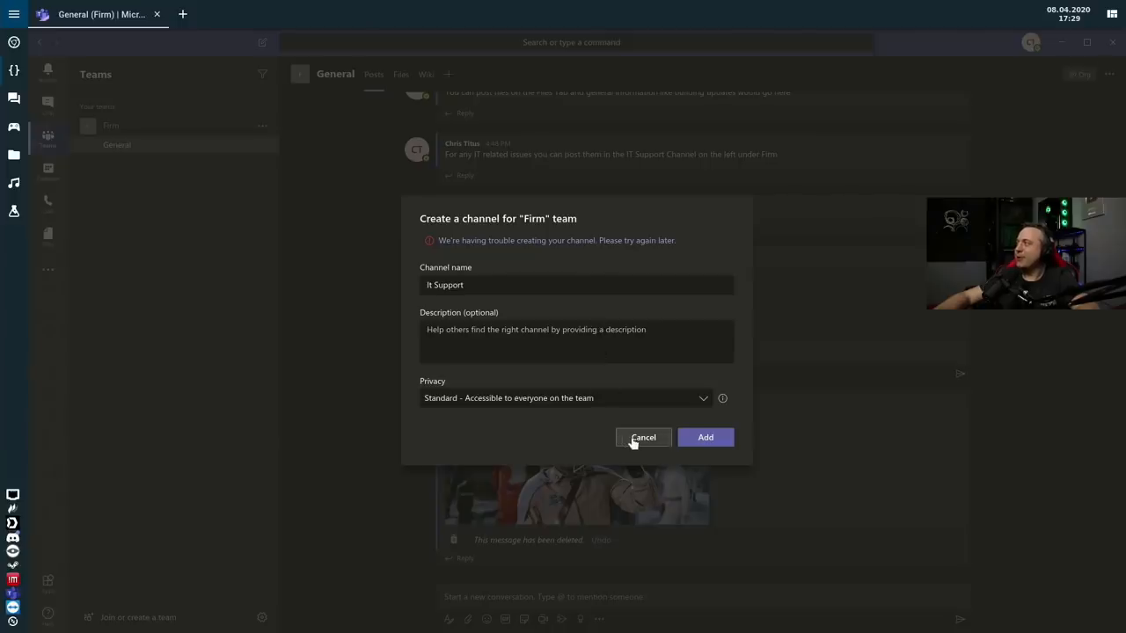
{"action": "left_click", "coordinate": [643, 437]}
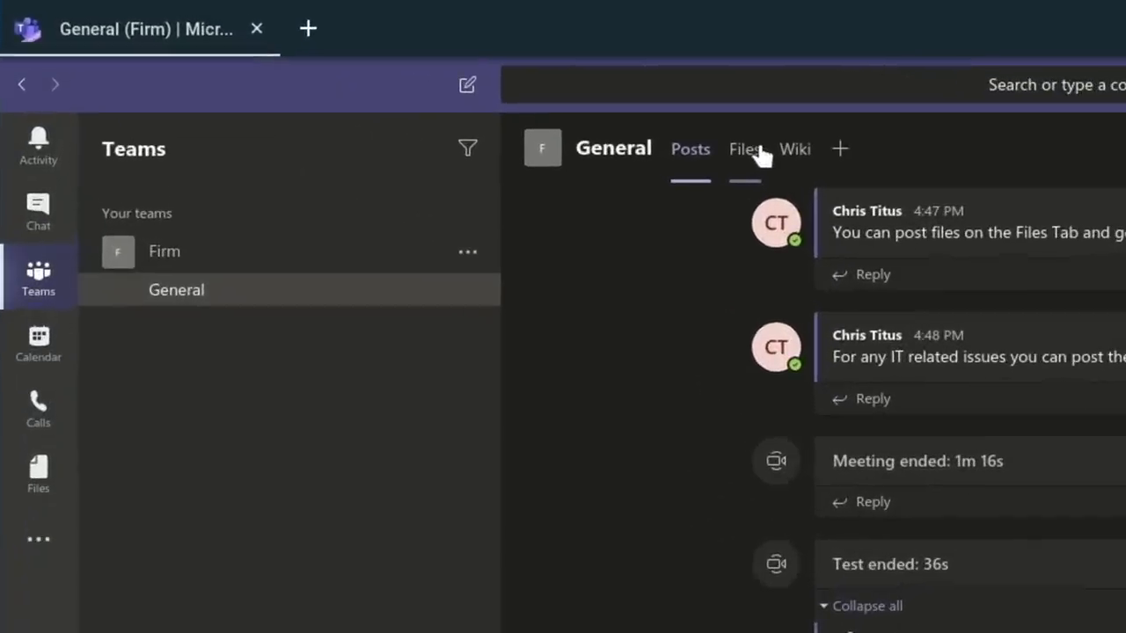
{"action": "mouse_move", "coordinate": [745, 148]}
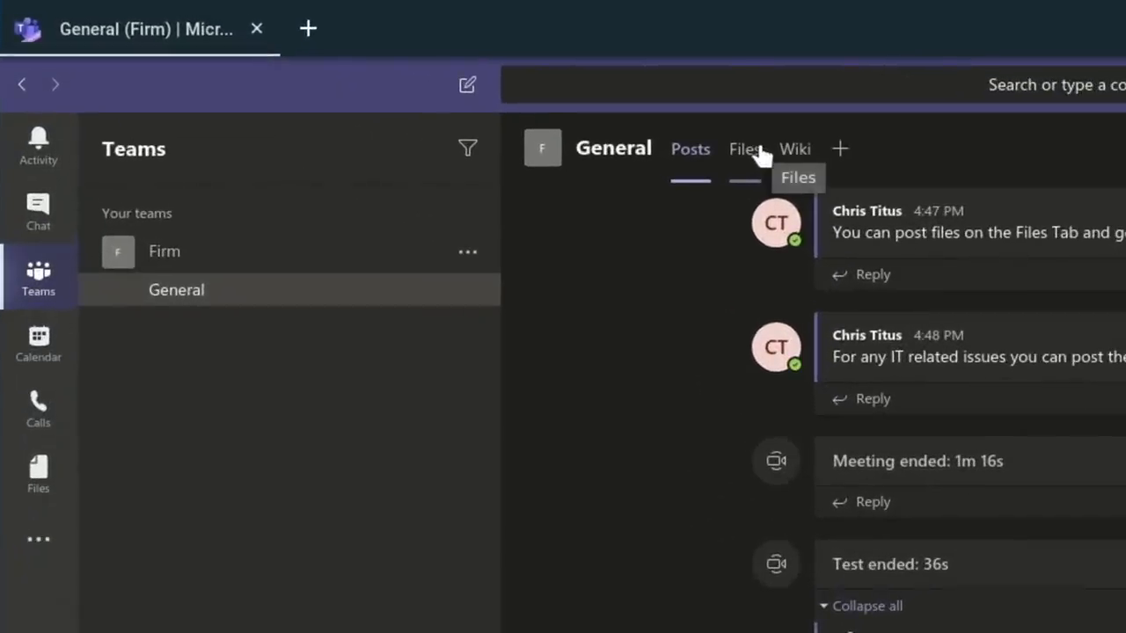
{"action": "left_click", "coordinate": [744, 148]}
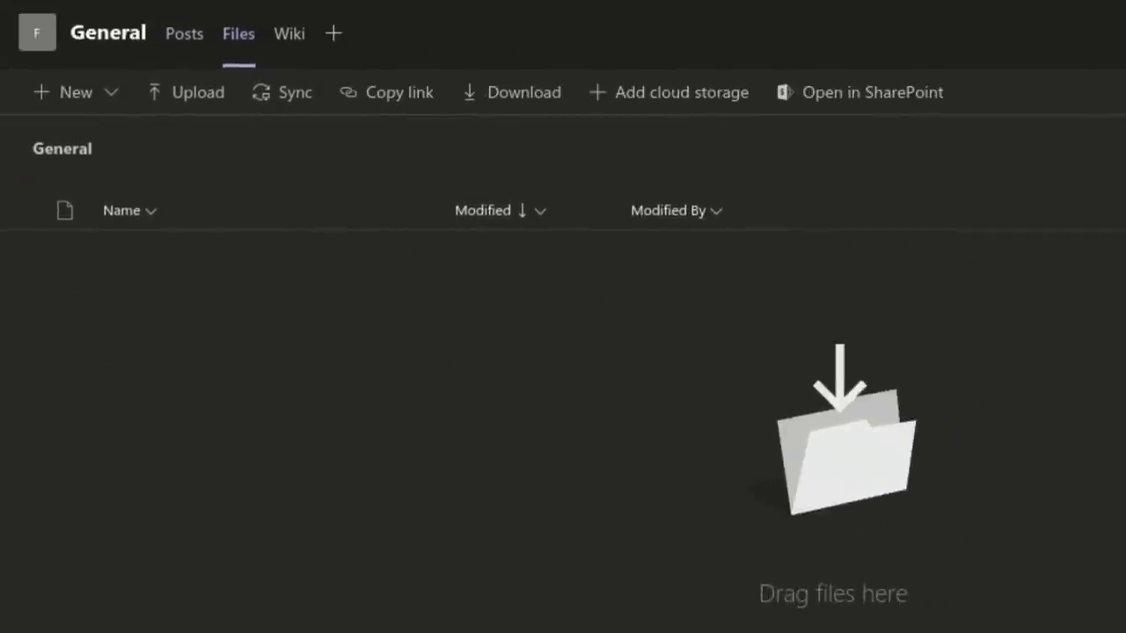
{"action": "mouse_move", "coordinate": [939, 552]}
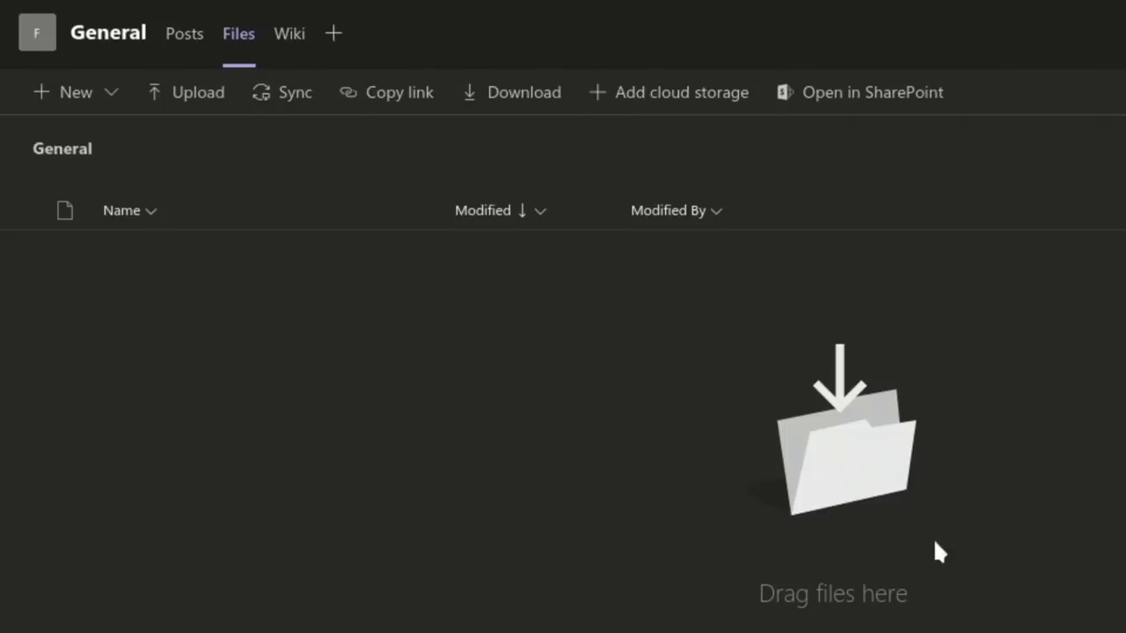
{"action": "mouse_move", "coordinate": [937, 545]}
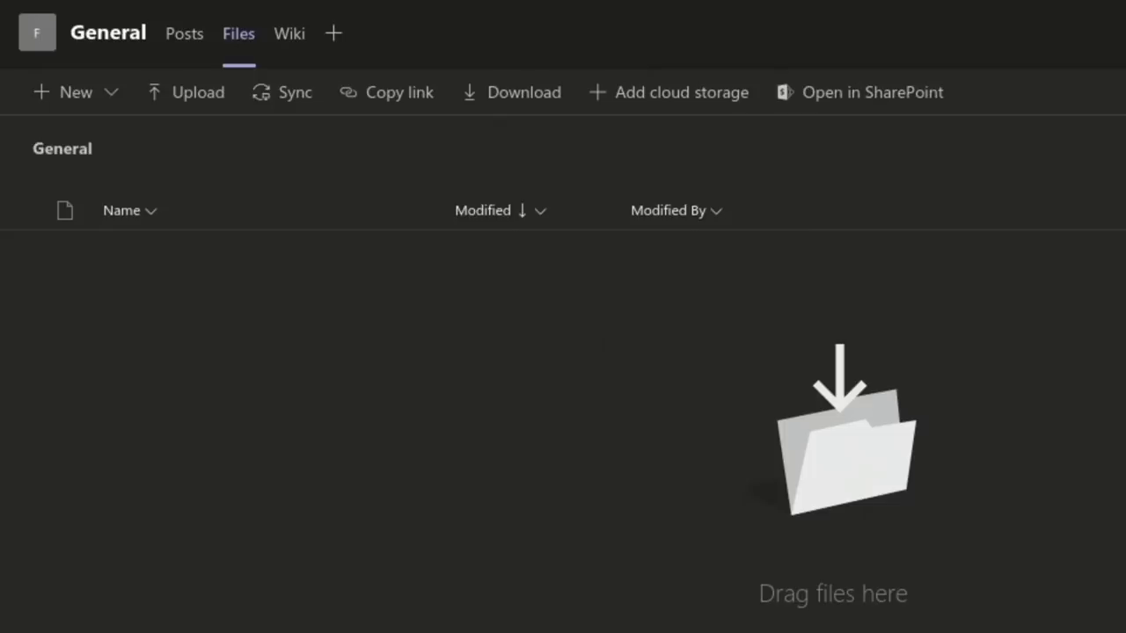
{"action": "mouse_move", "coordinate": [394, 342]}
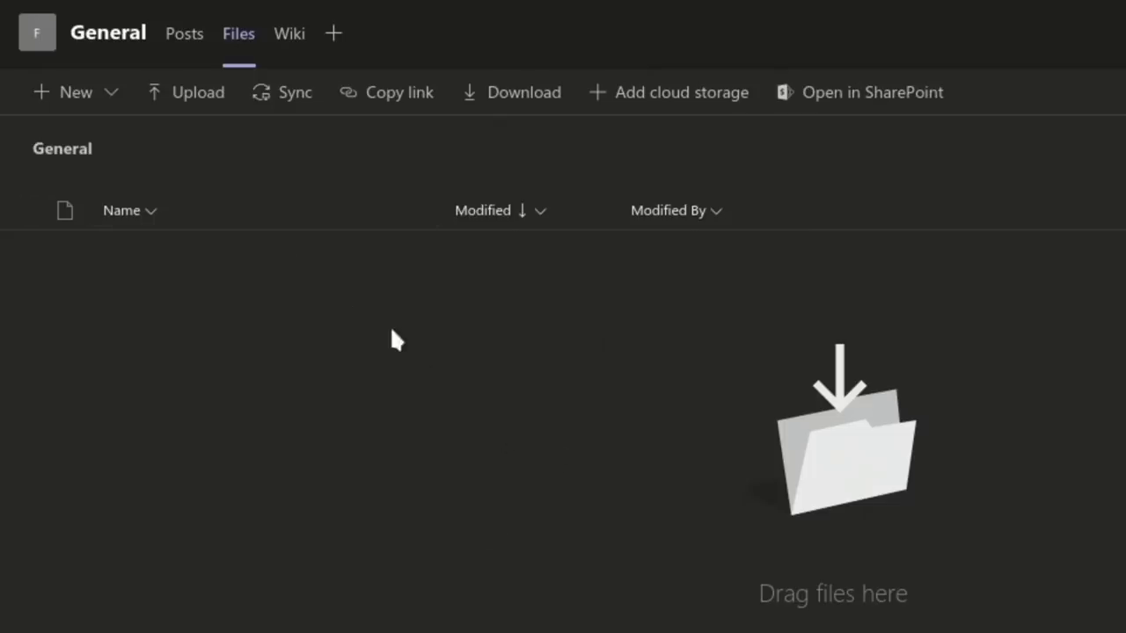
{"action": "mouse_move", "coordinate": [519, 337]}
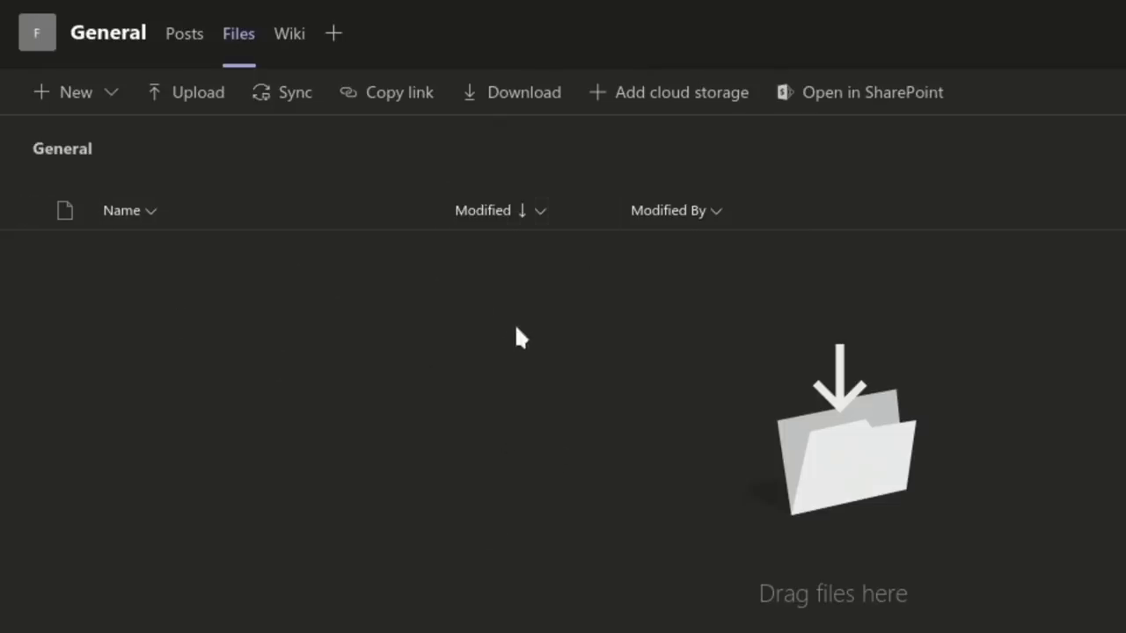
{"action": "mouse_move", "coordinate": [506, 332]}
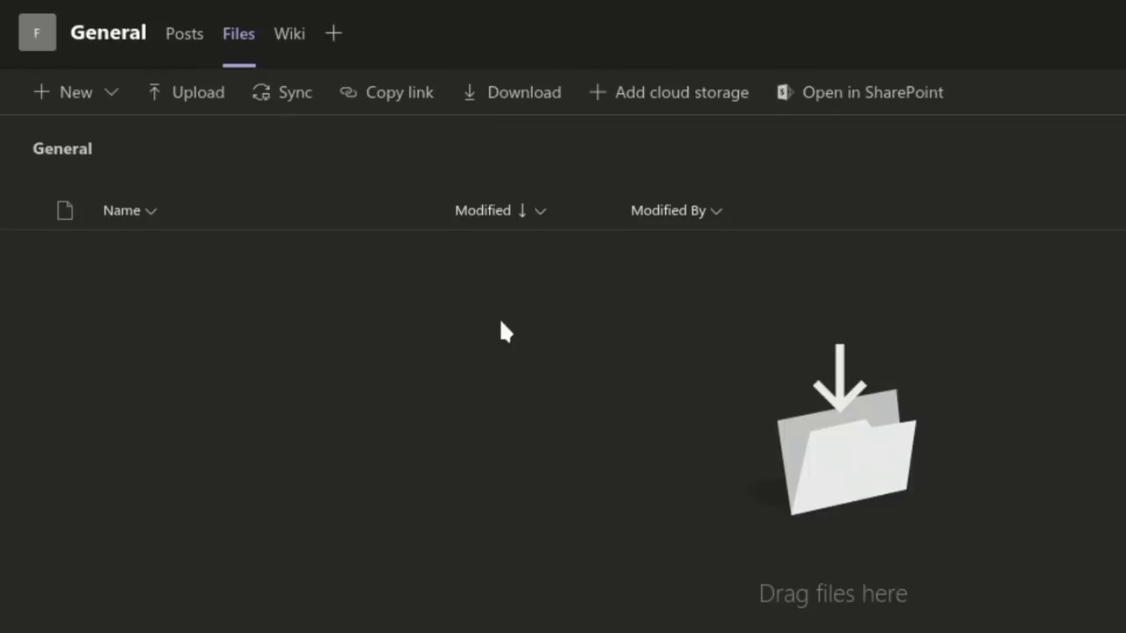
{"action": "mouse_move", "coordinate": [488, 338]}
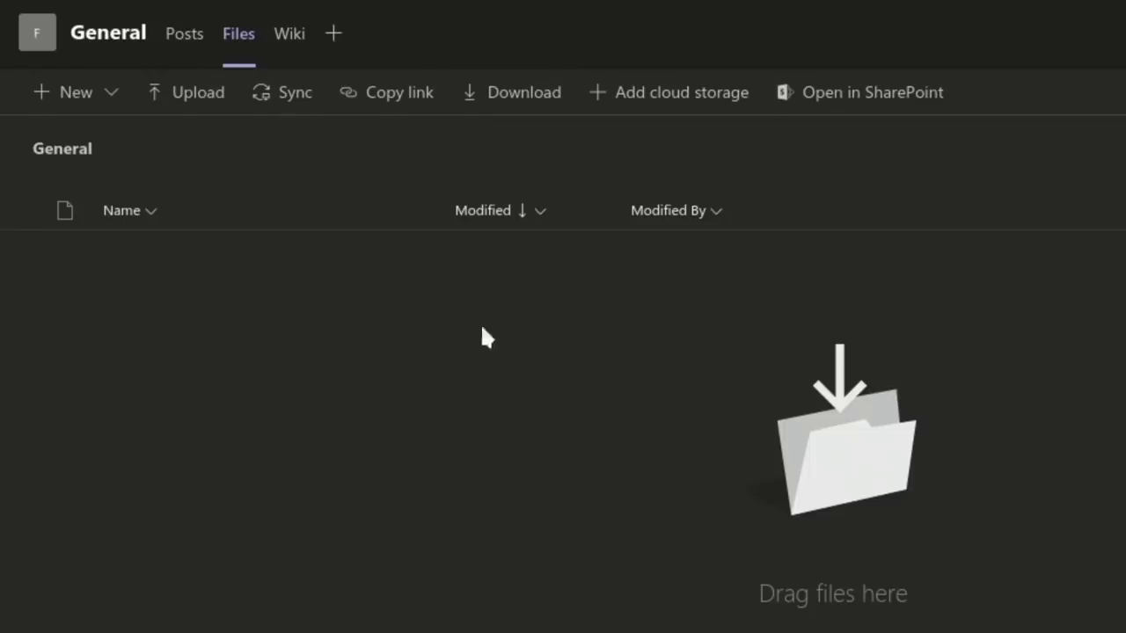
{"action": "mouse_move", "coordinate": [488, 339]}
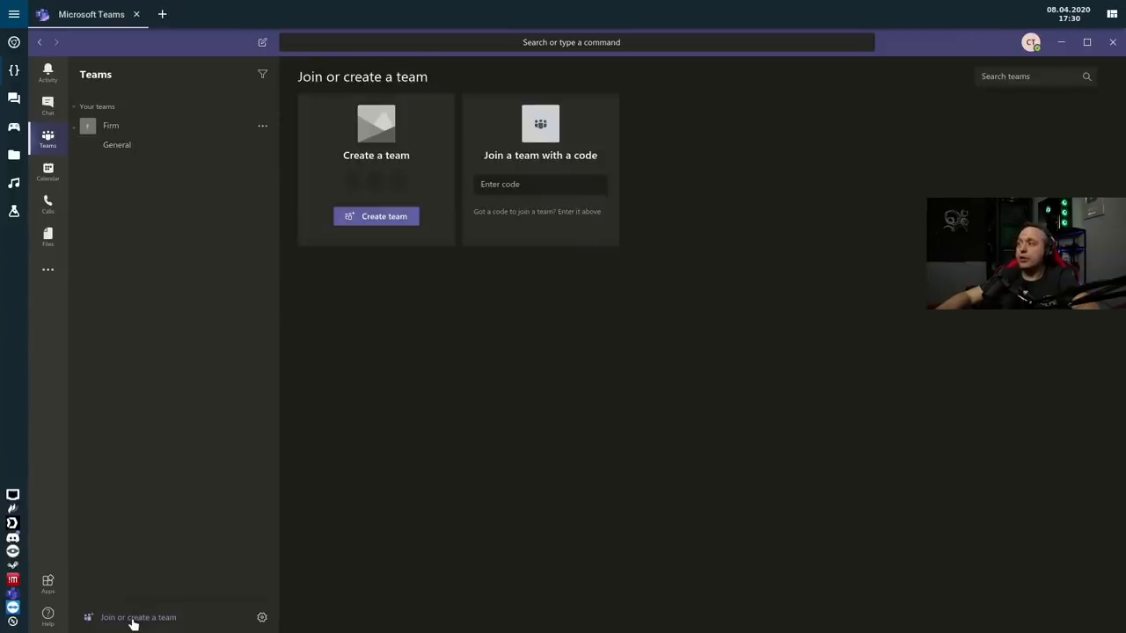
{"action": "mouse_move", "coordinate": [246, 462]}
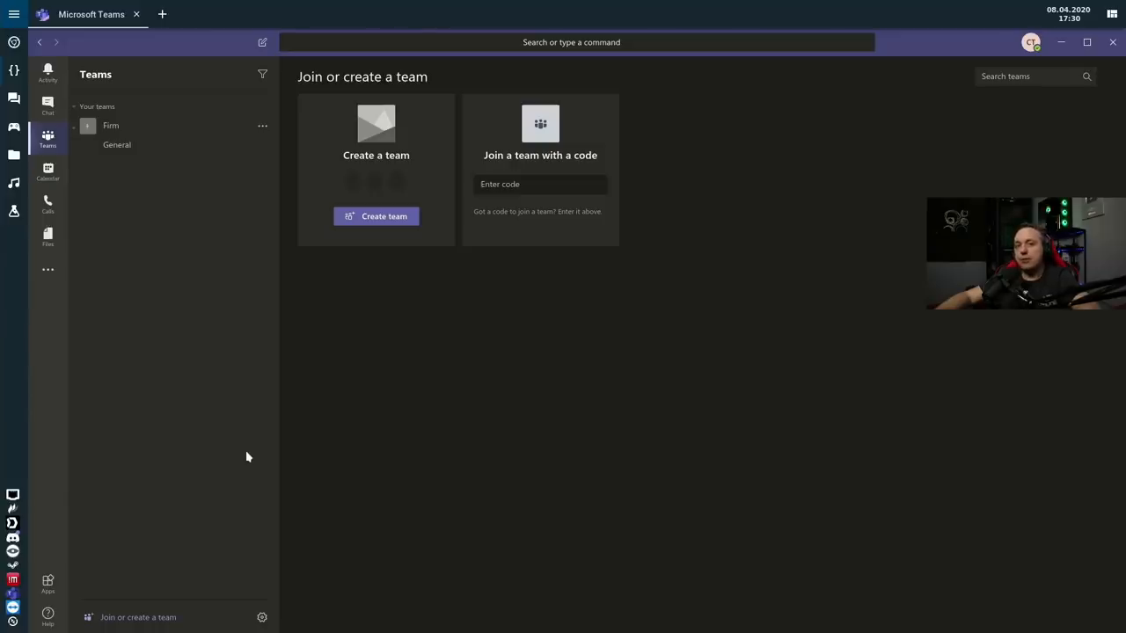
{"action": "mouse_move", "coordinate": [115, 236]}
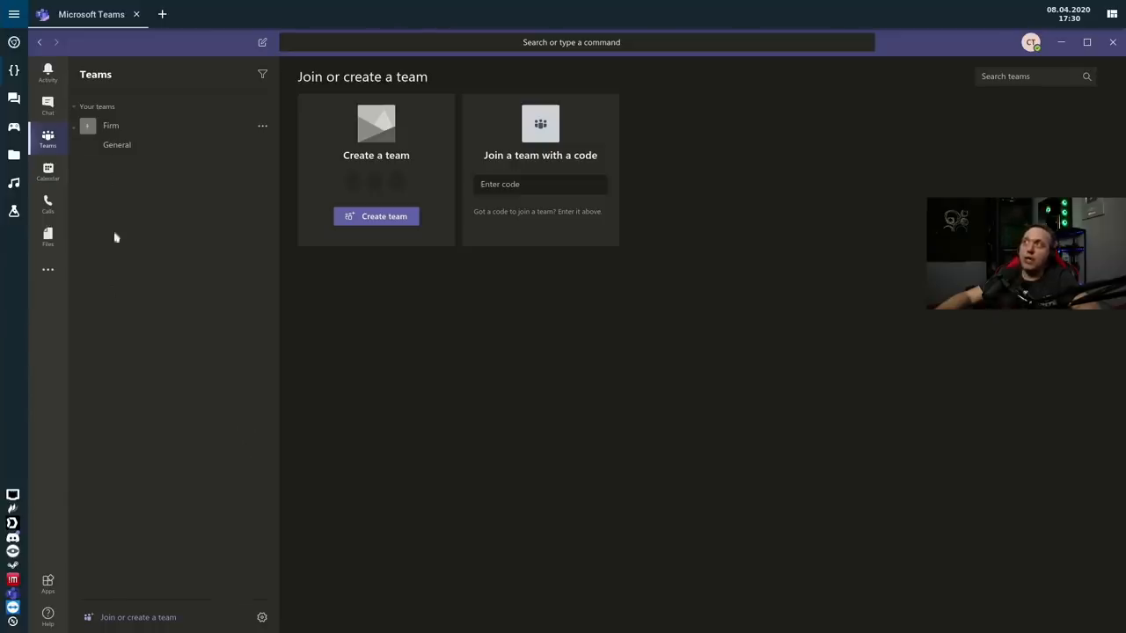
Switch to Chat to view the one-to-one chat with 'hello' and 'Test'
{"action": "left_click", "coordinate": [48, 103]}
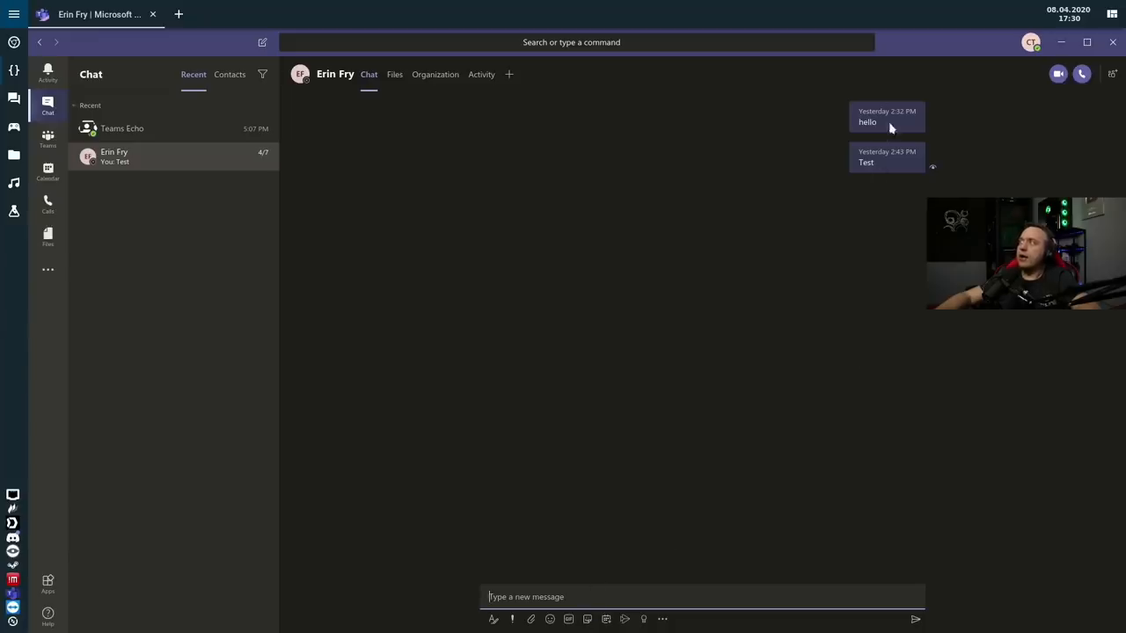
{"action": "mouse_move", "coordinate": [567, 261]}
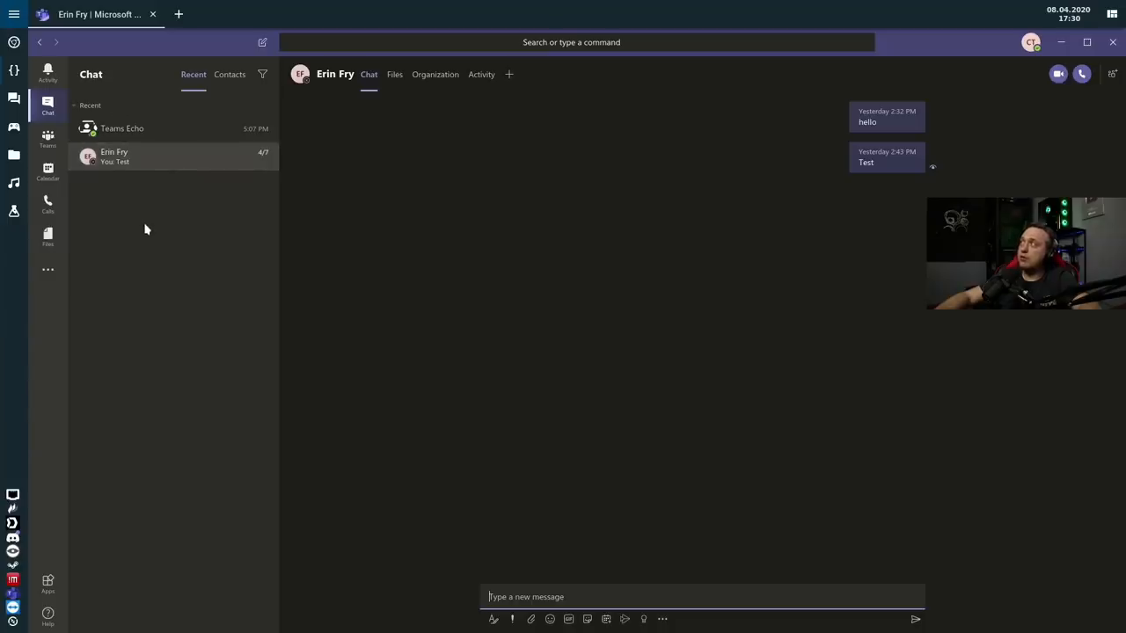
{"action": "type", "text": "aar"}
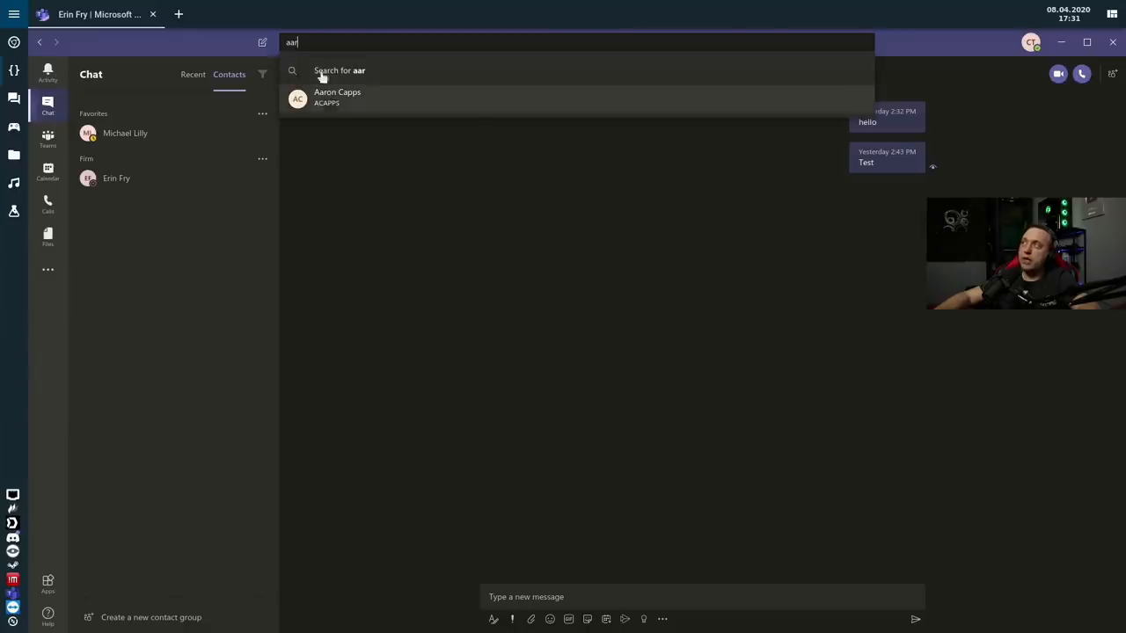
{"action": "left_click", "coordinate": [337, 97]}
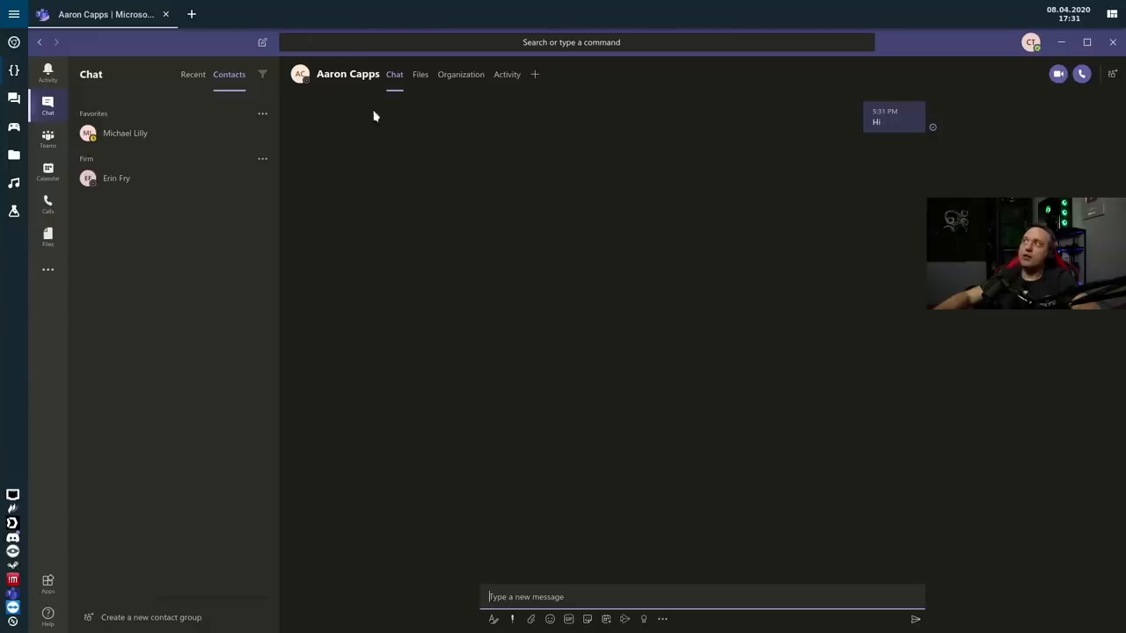
{"action": "mouse_move", "coordinate": [104, 146]}
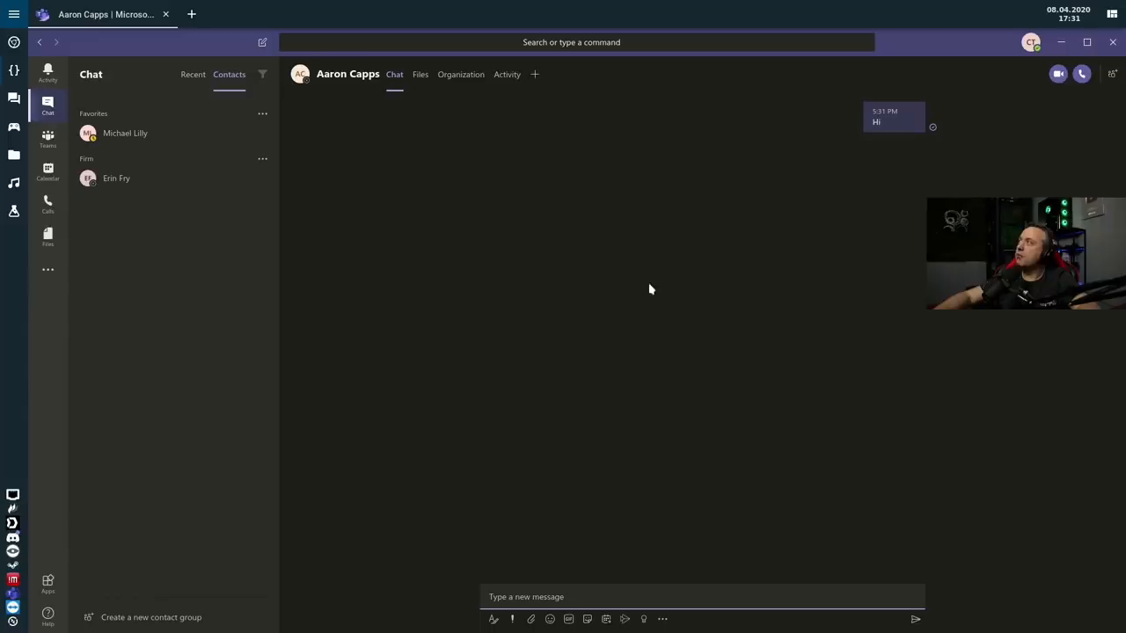
{"action": "mouse_move", "coordinate": [428, 90]}
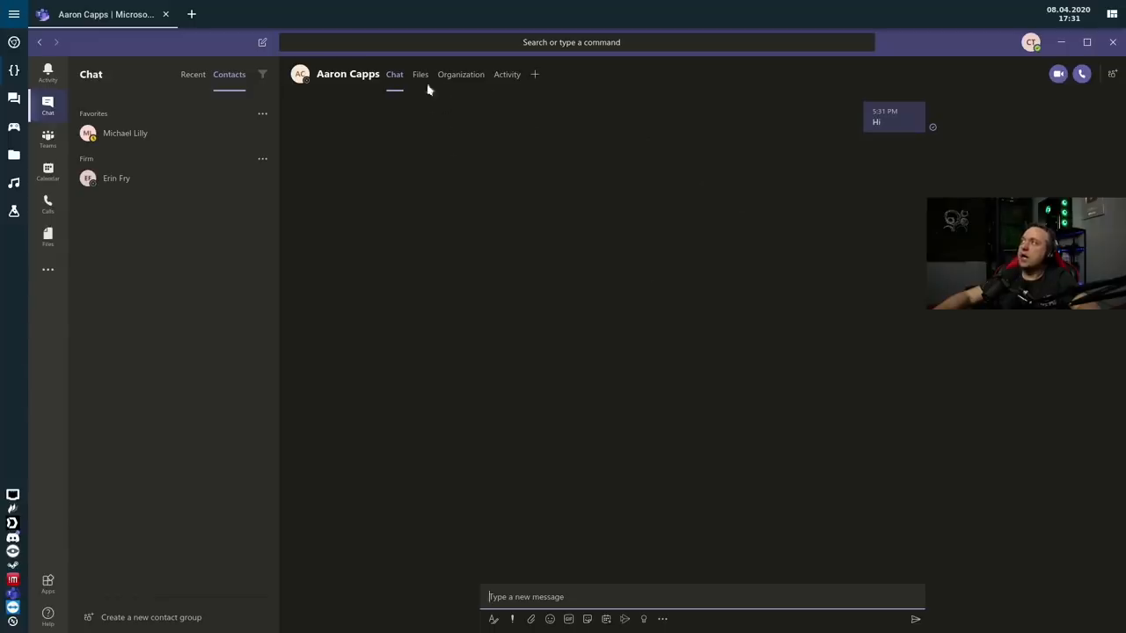
{"action": "mouse_move", "coordinate": [967, 180]}
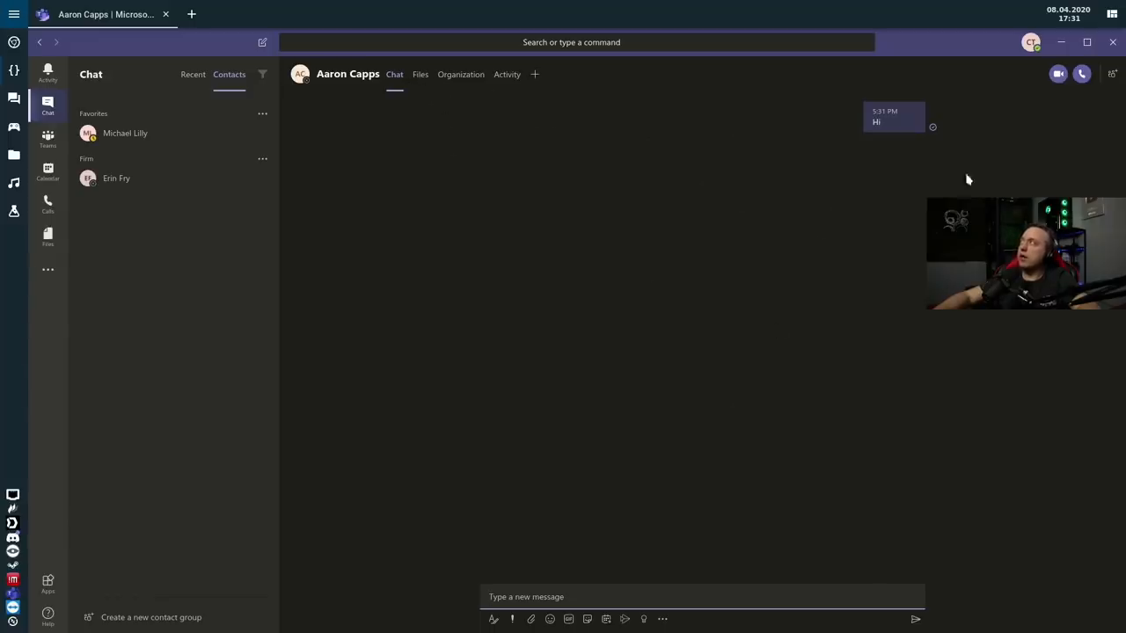
{"action": "mouse_move", "coordinate": [1081, 74]}
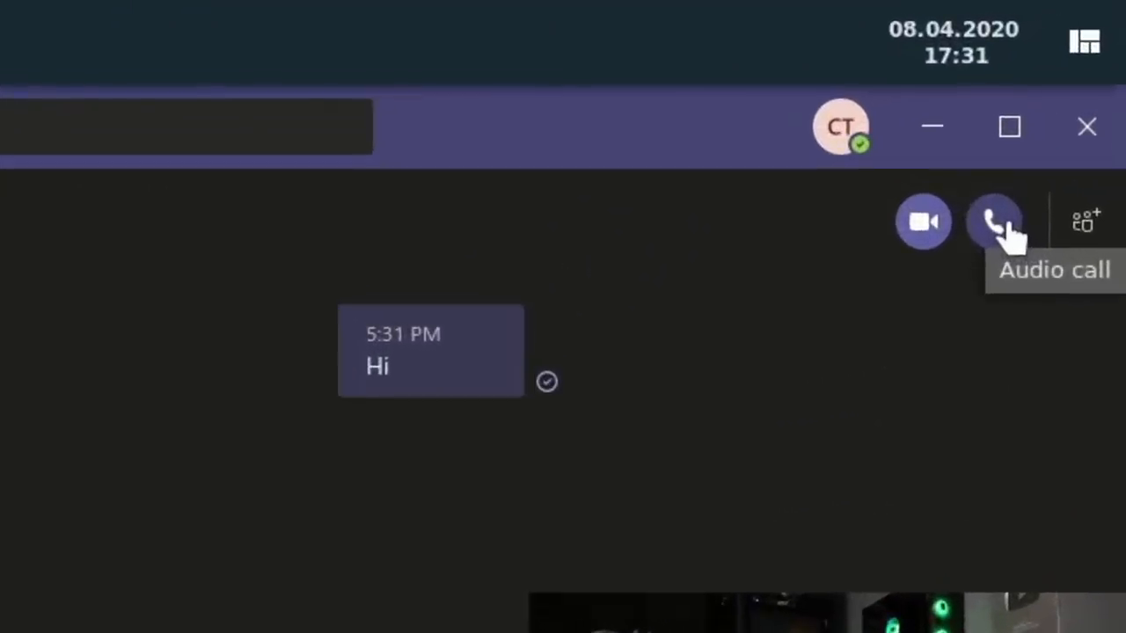
{"action": "mouse_move", "coordinate": [928, 294]}
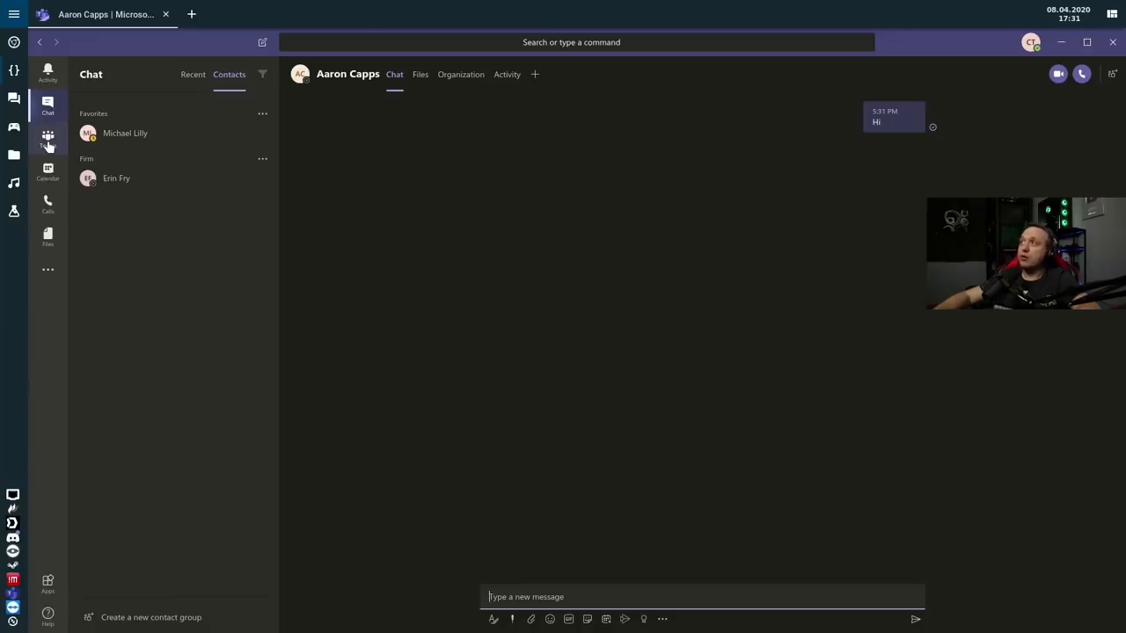
Go to General's Posts tab in Teams and open the Meet now setup screen
{"action": "left_click", "coordinate": [47, 141]}
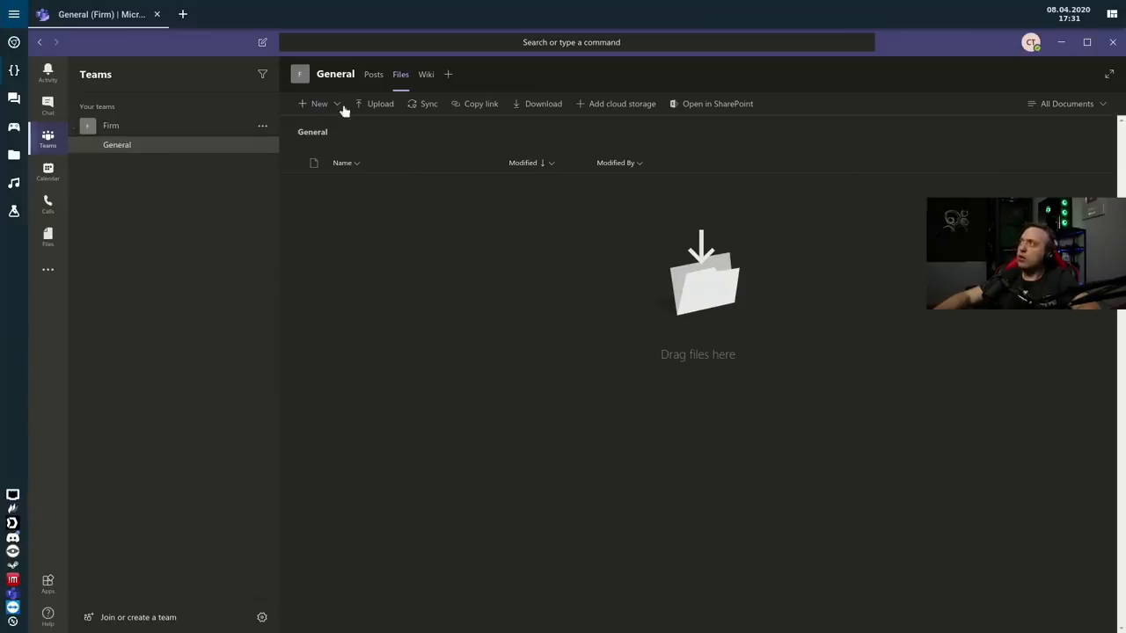
{"action": "left_click", "coordinate": [373, 73]}
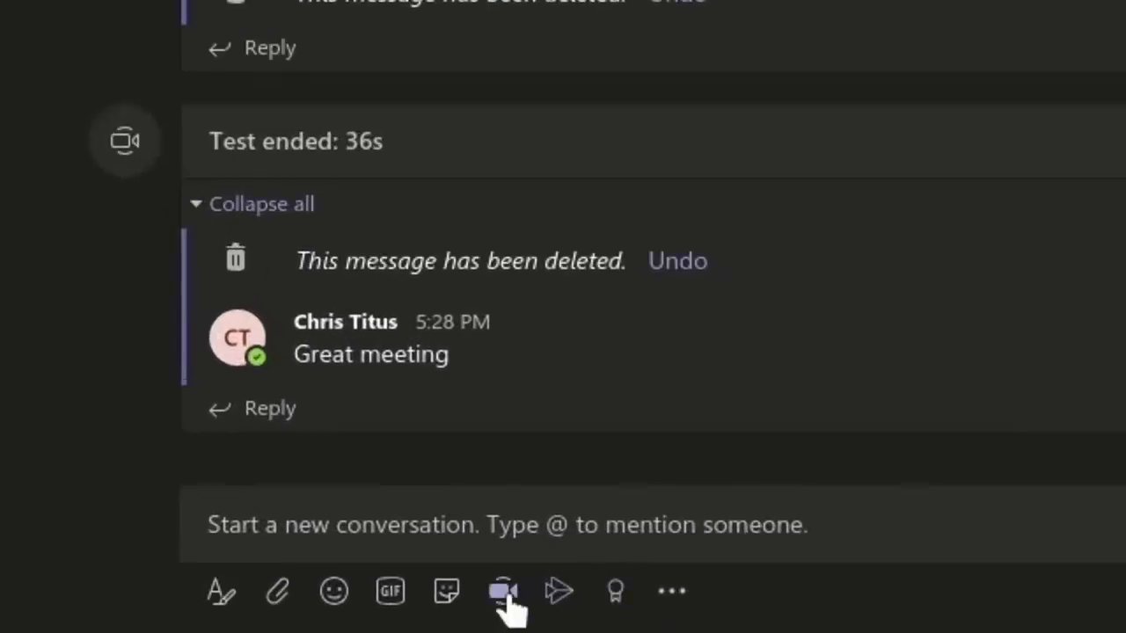
{"action": "left_click", "coordinate": [503, 590]}
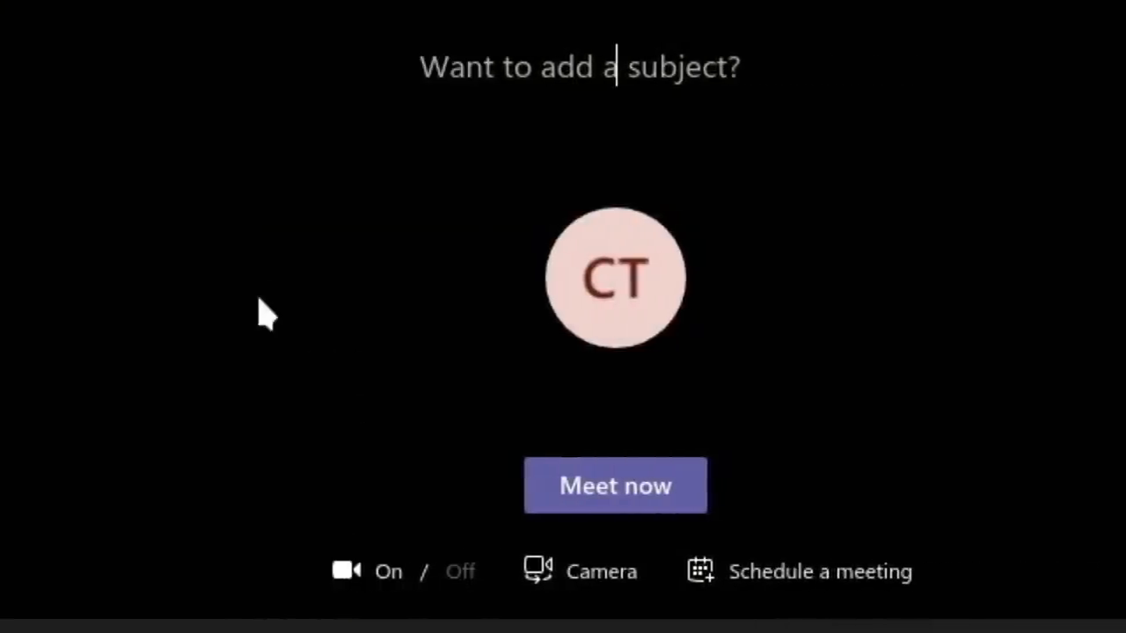